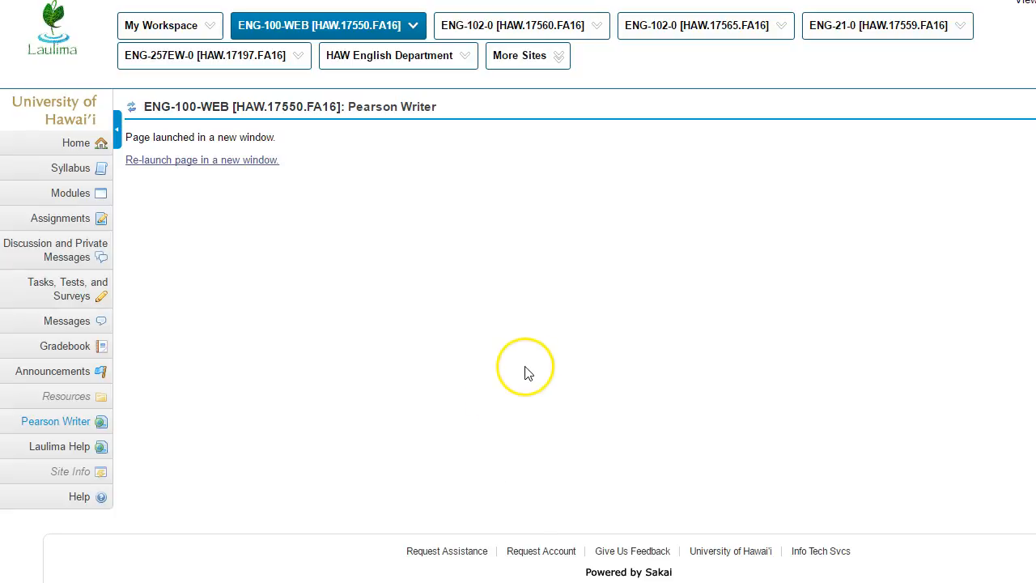
pyautogui.moveTo(437, 191)
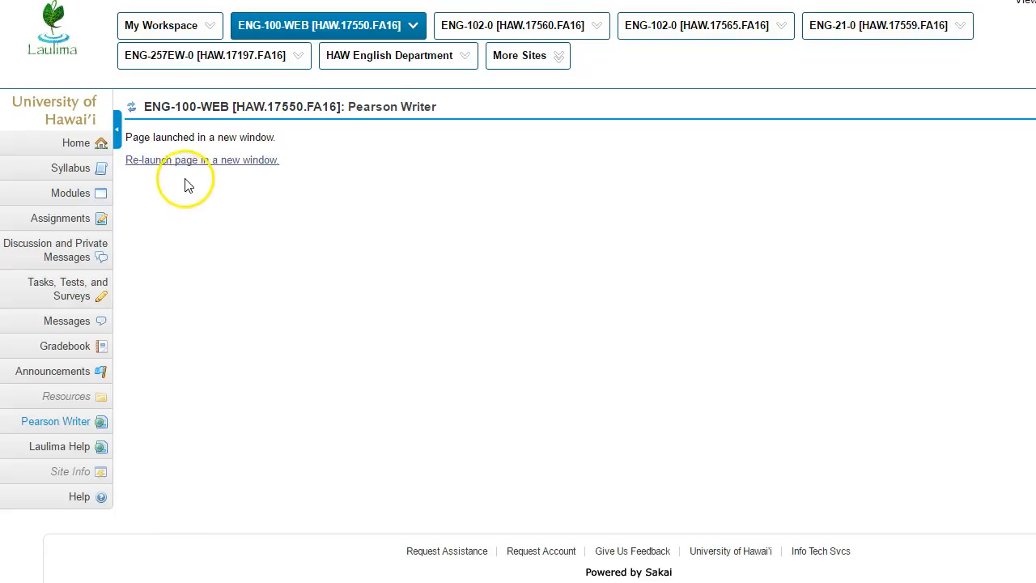
# Step: Re-launch Pearson Writer in a new window and sign in from the product site
pyautogui.click(201, 160)
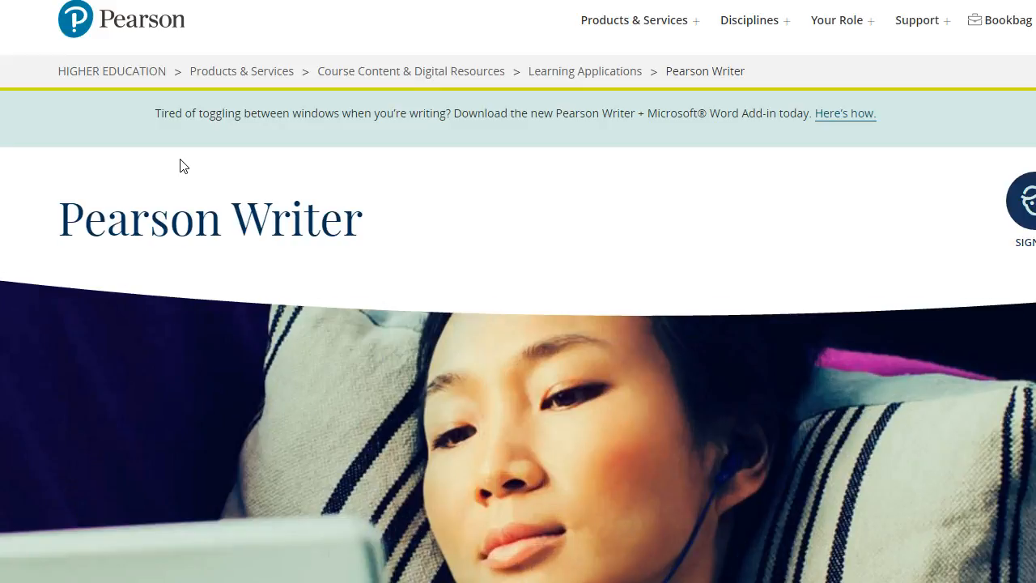
pyautogui.moveTo(496, 300)
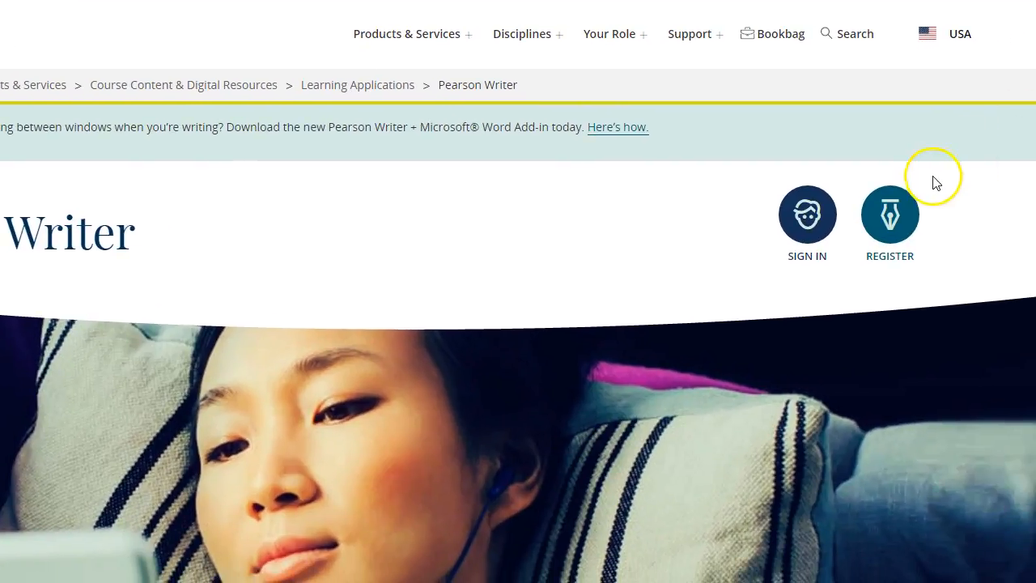
pyautogui.moveTo(935, 181)
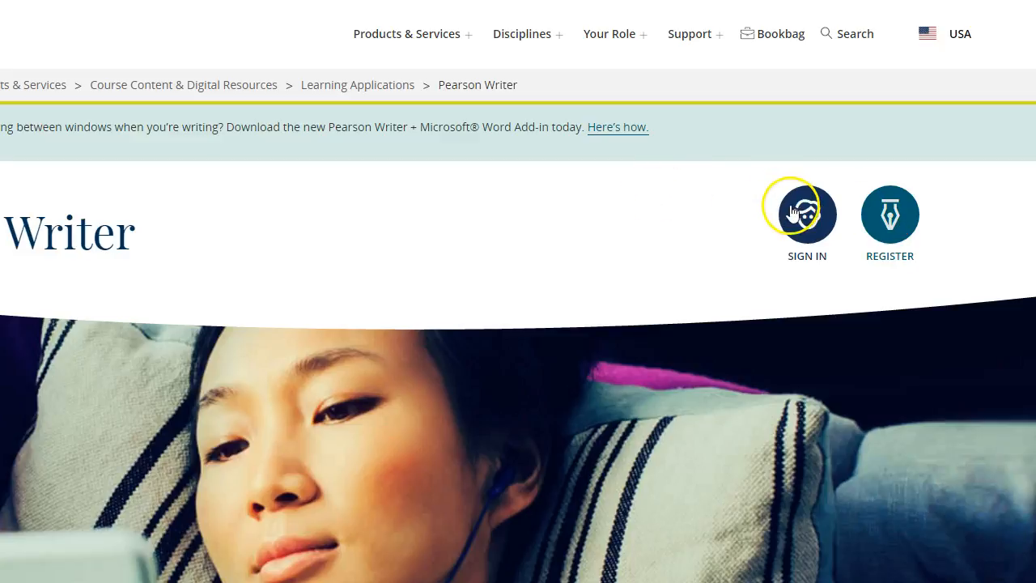
pyautogui.click(806, 213)
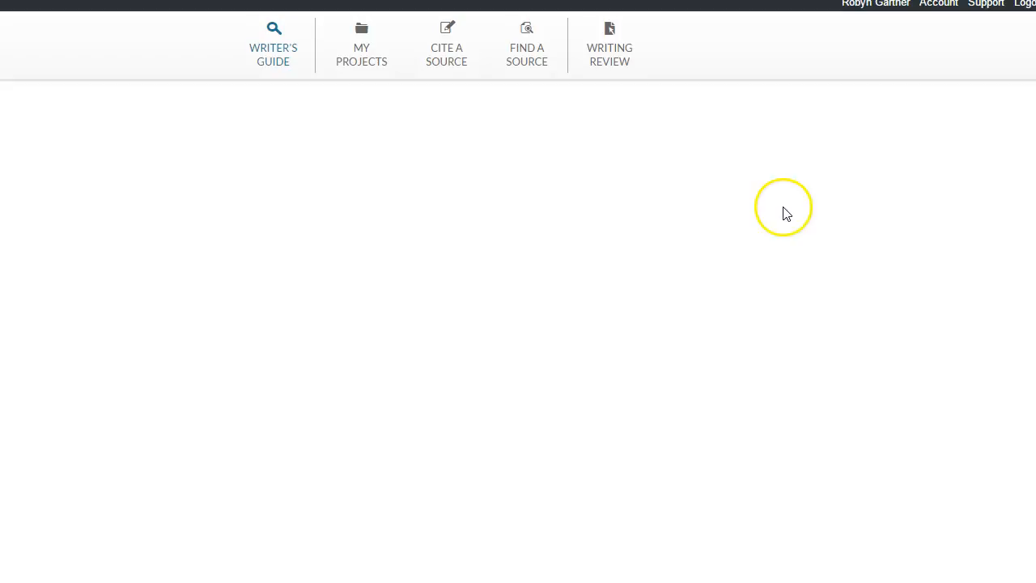
# Step: Search the Writer's Guide for 'Thesis Statement'
pyautogui.click(272, 45)
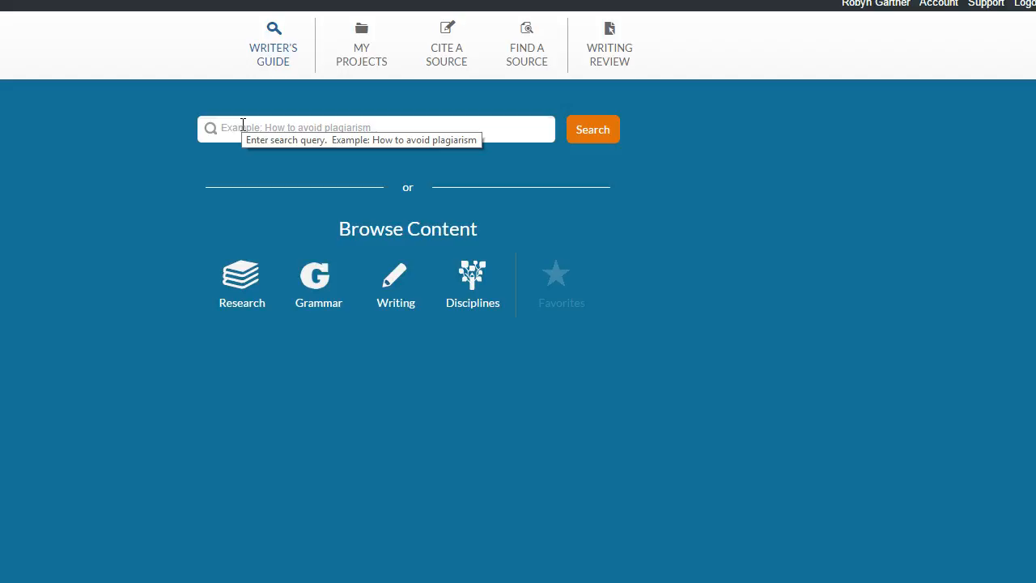
pyautogui.write('T')
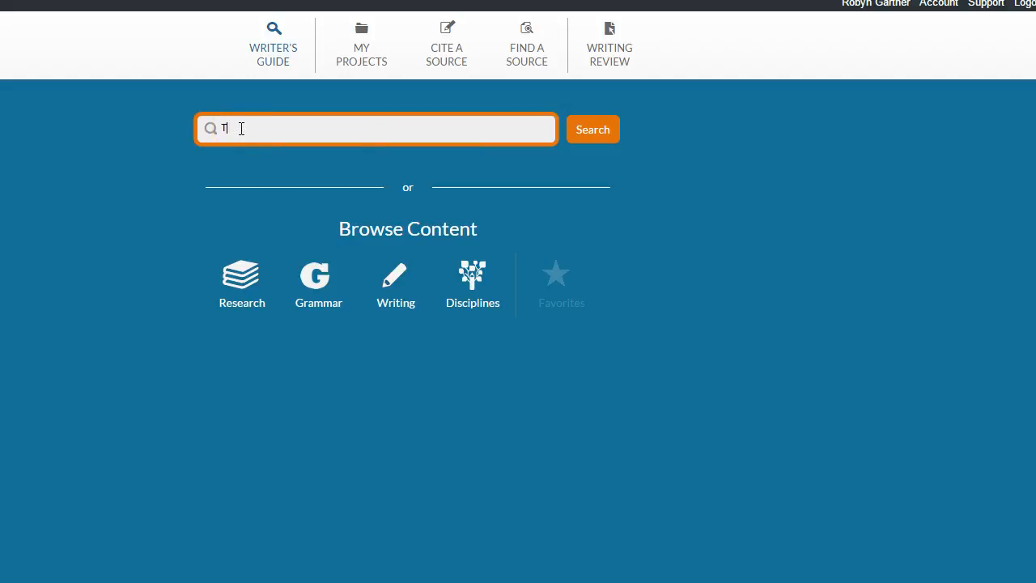
pyautogui.write('Thesis S')
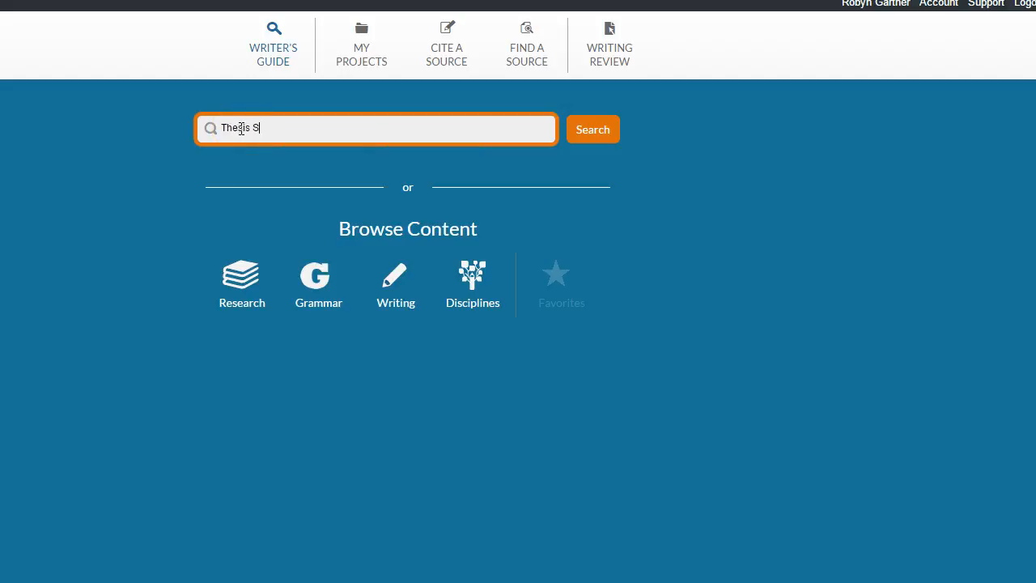
pyautogui.write('tatement')
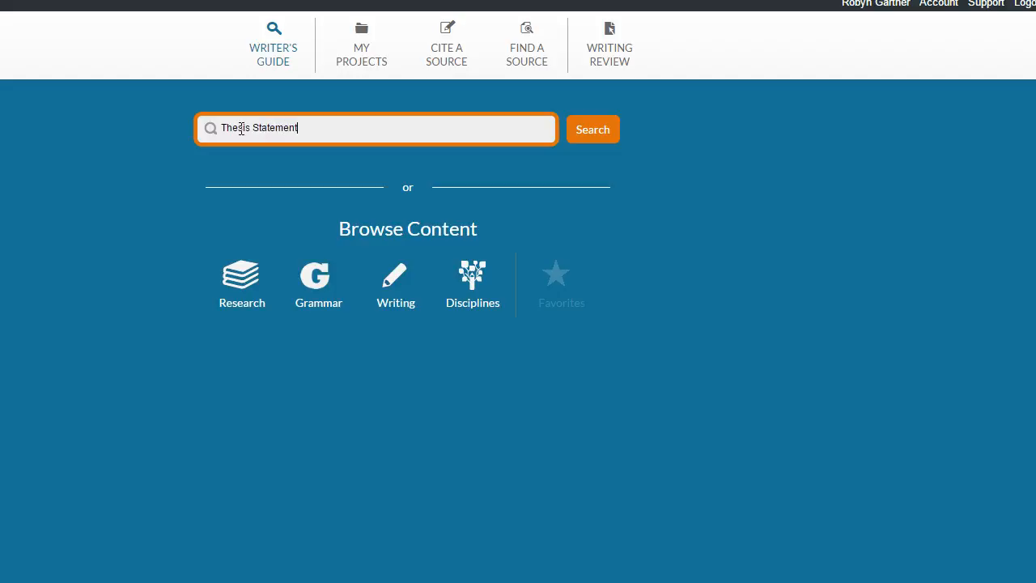
pyautogui.click(592, 129)
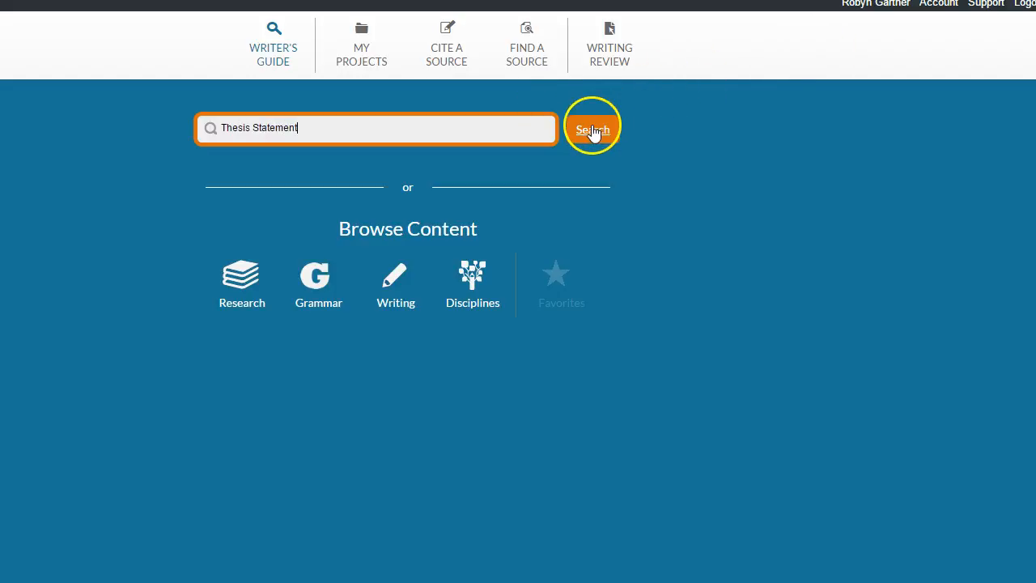
pyautogui.click(593, 126)
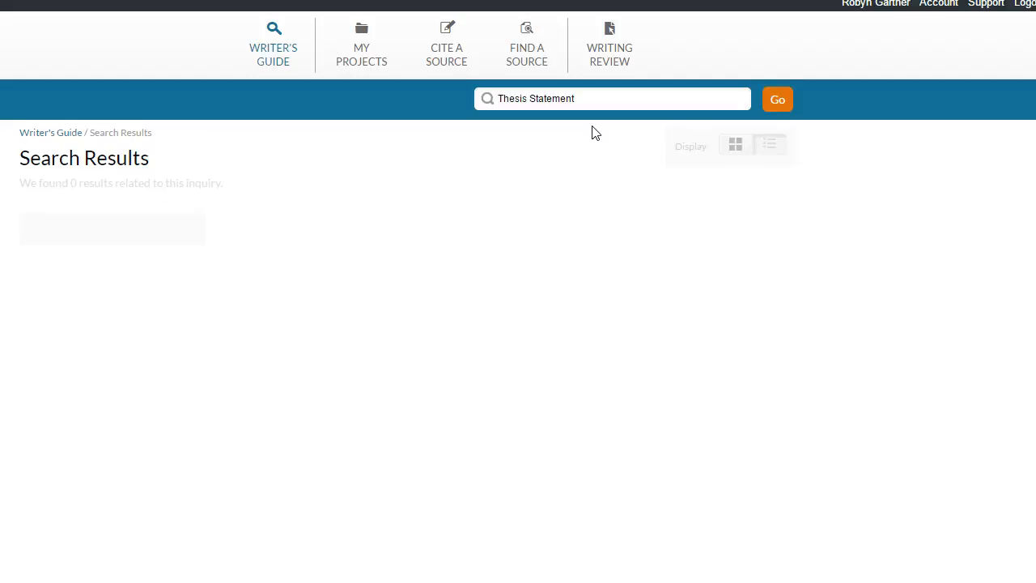
# Step: Scroll through the 148 Thesis Statement results from the core concept module to the videos
pyautogui.click(777, 99)
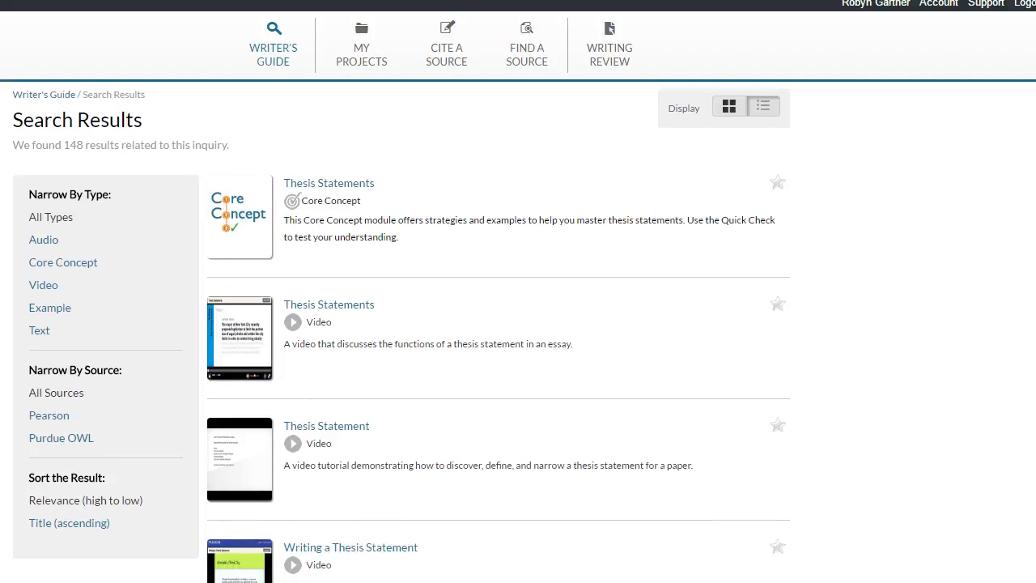
pyautogui.scroll(-3)
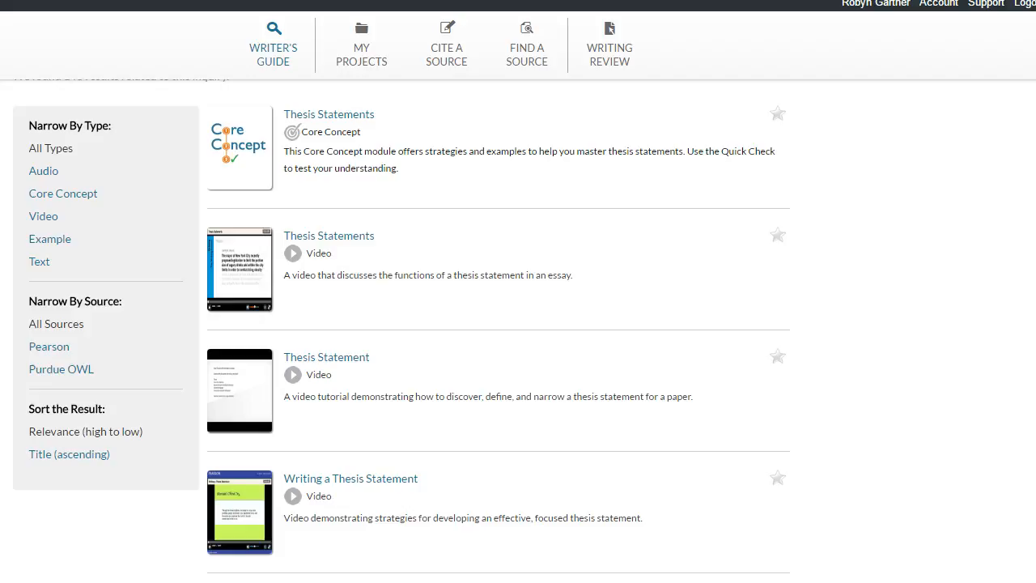
pyautogui.scroll(-3)
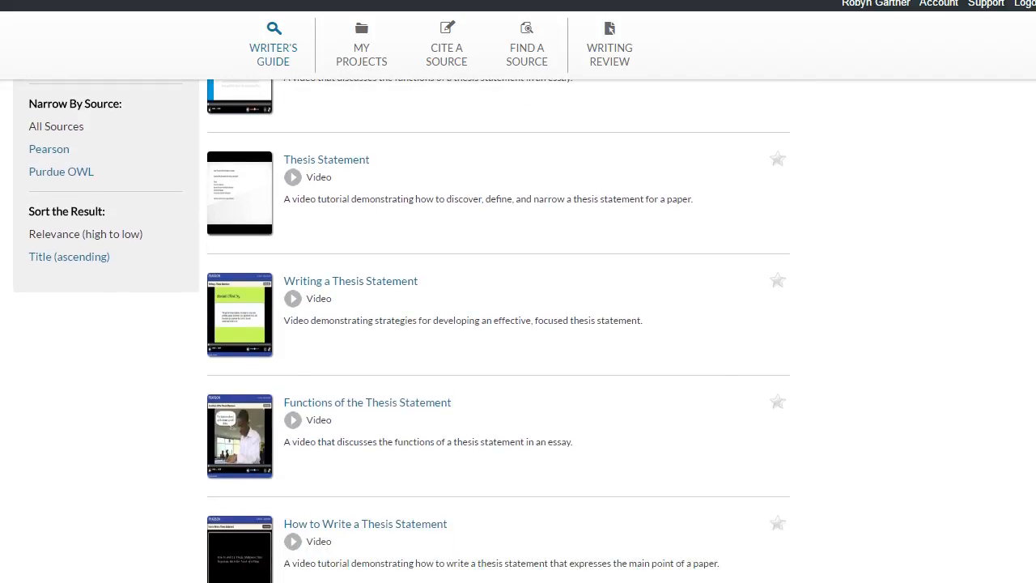
pyautogui.scroll(-3)
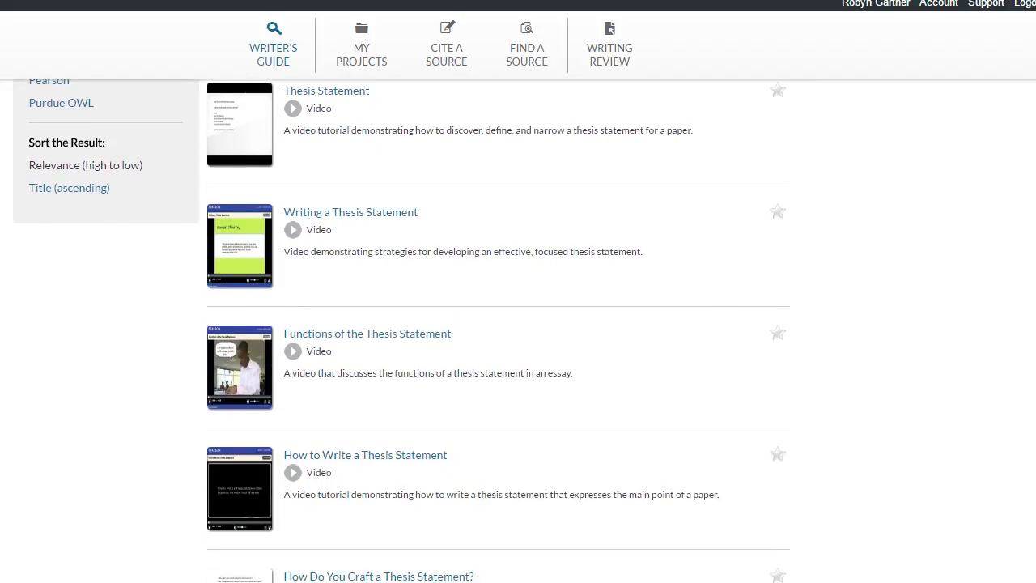
pyautogui.scroll(-3)
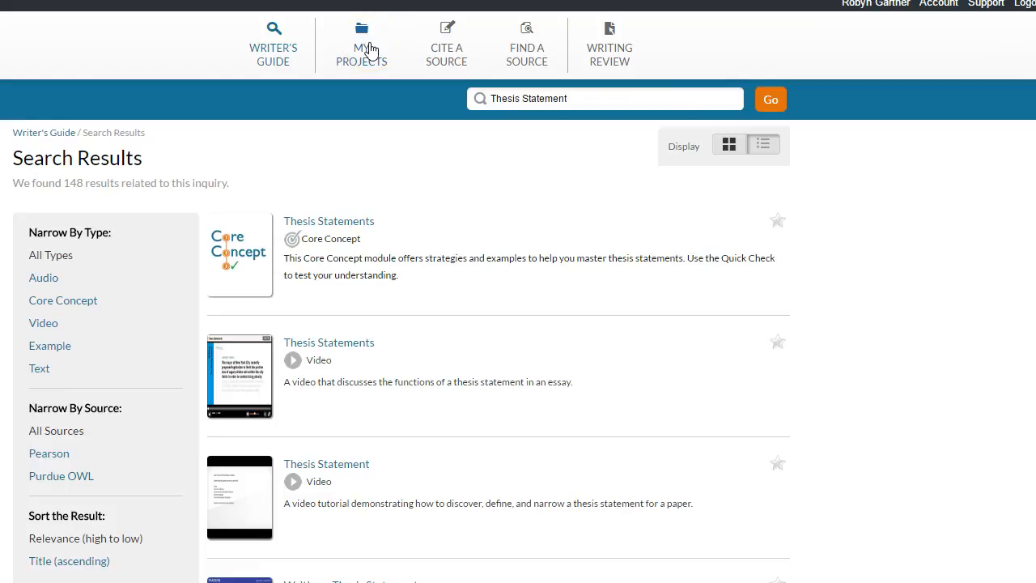
# Step: Expand Essay 1 on the My Projects page to show progress, bibliography and notebook
pyautogui.click(363, 45)
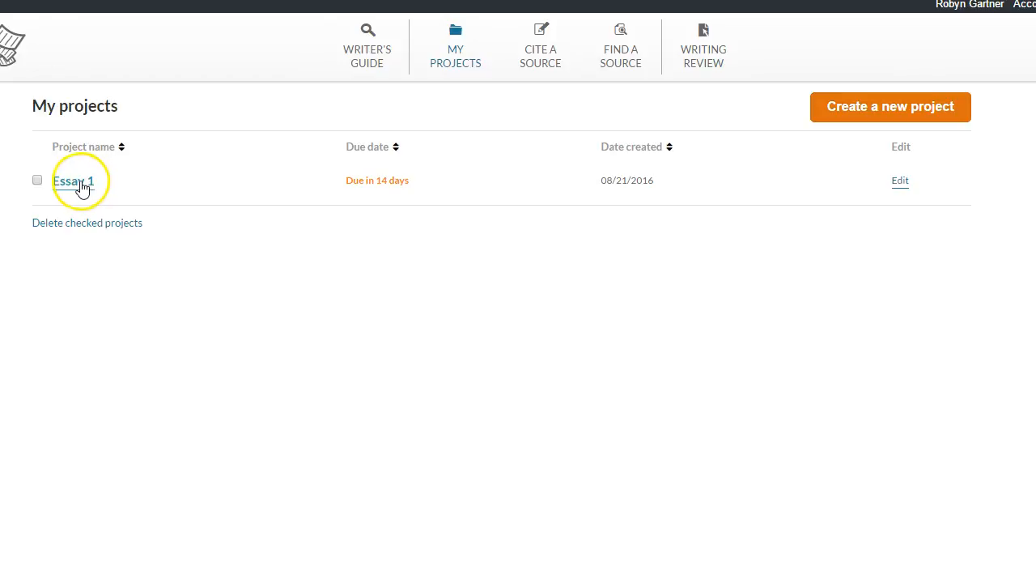
pyautogui.click(73, 182)
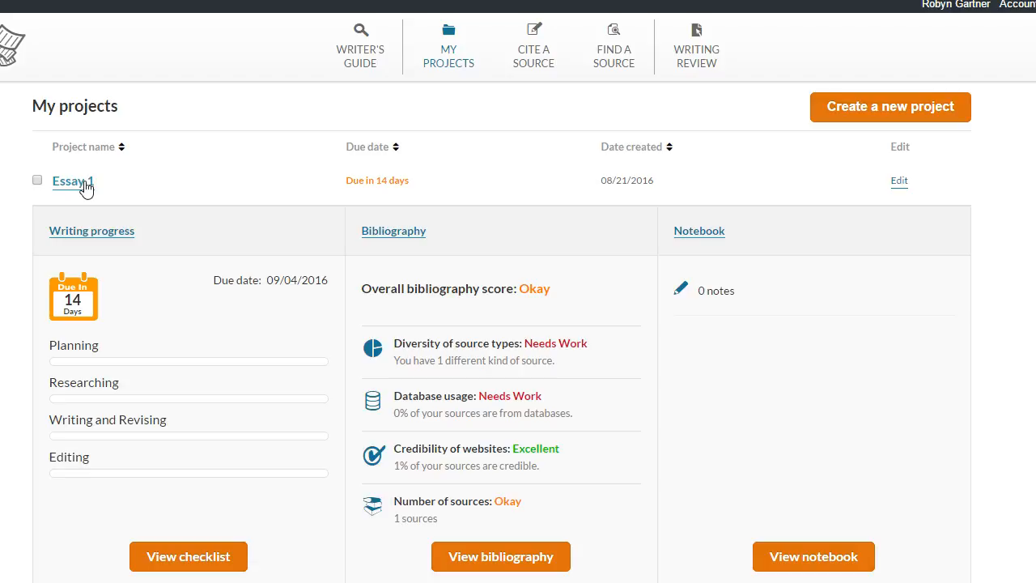
pyautogui.moveTo(165, 72)
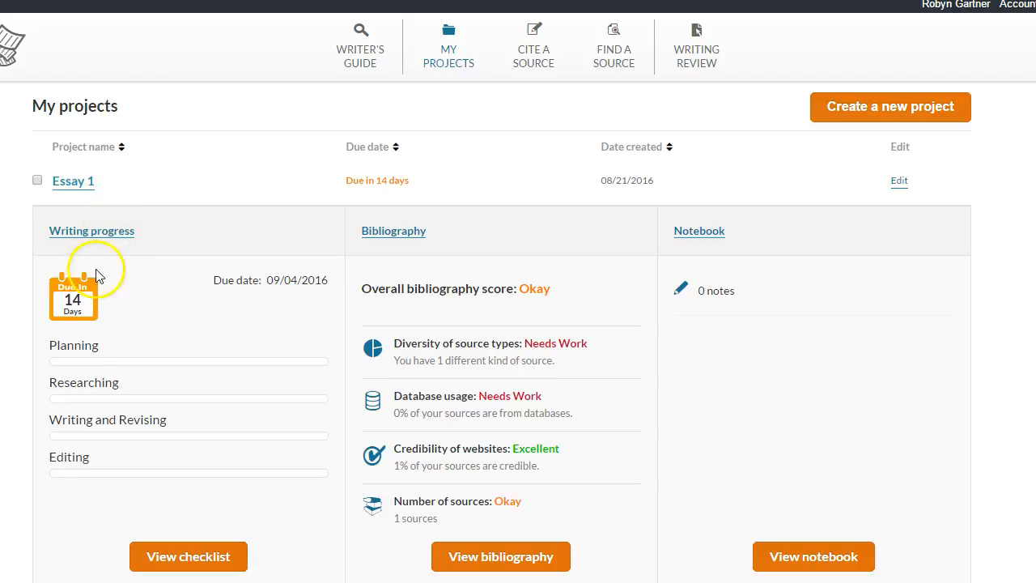
pyautogui.moveTo(78, 453)
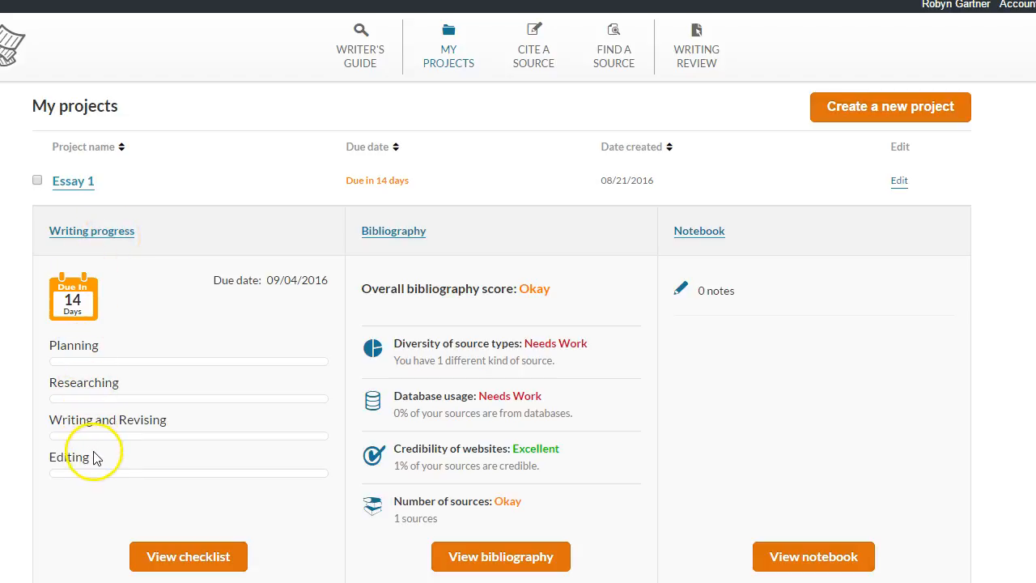
pyautogui.moveTo(276, 334)
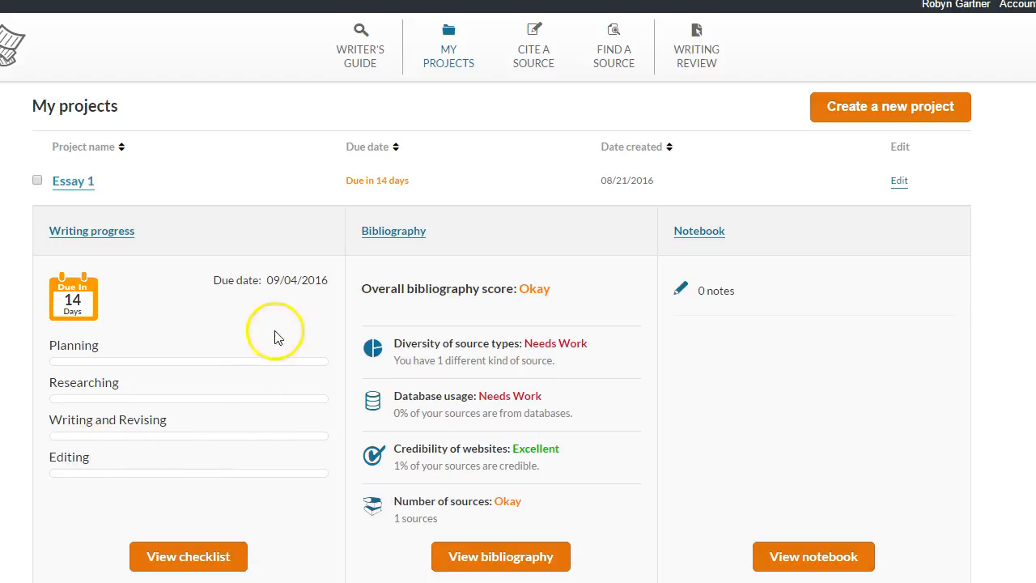
pyautogui.moveTo(434, 246)
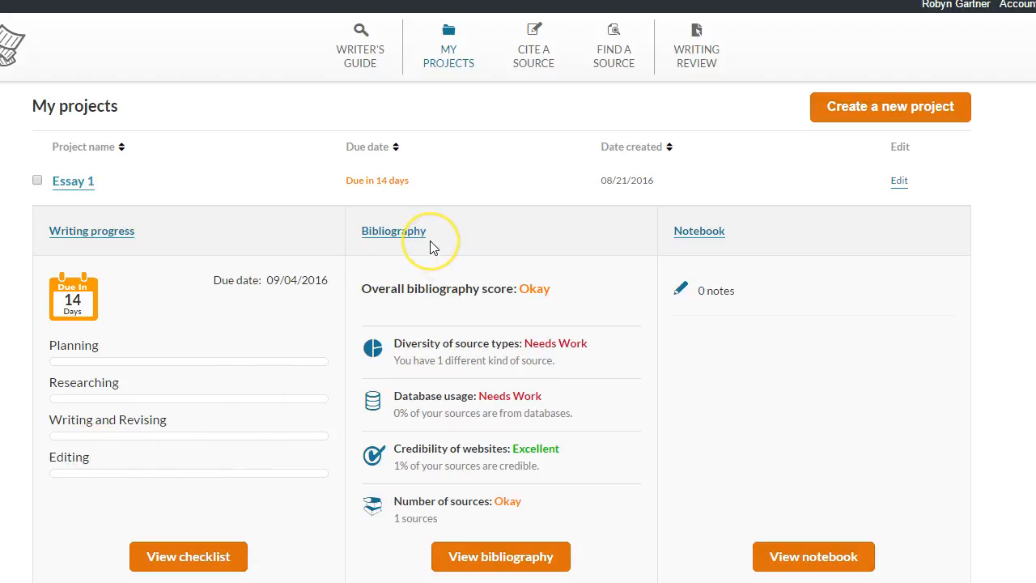
pyautogui.moveTo(461, 257)
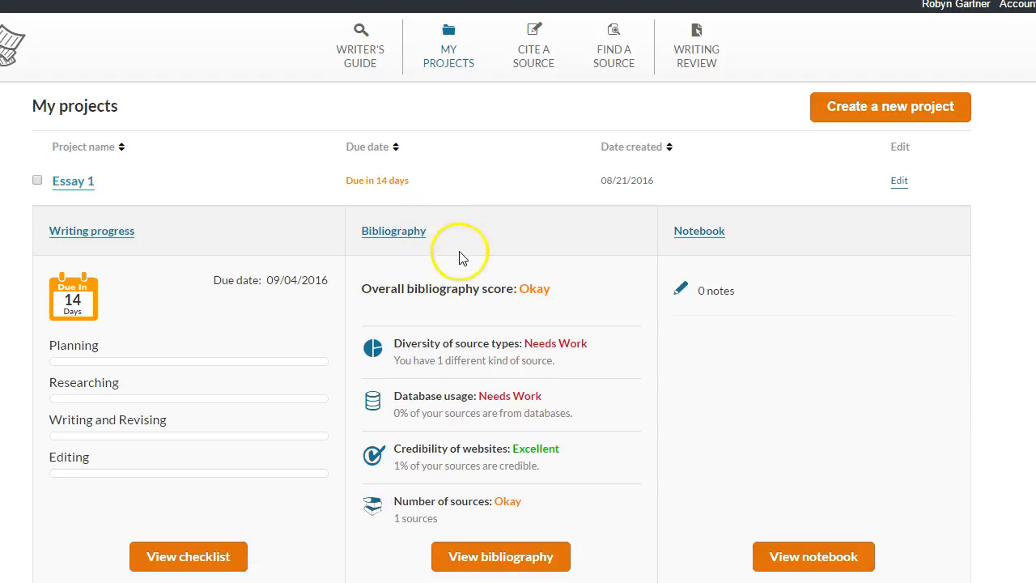
pyautogui.moveTo(463, 366)
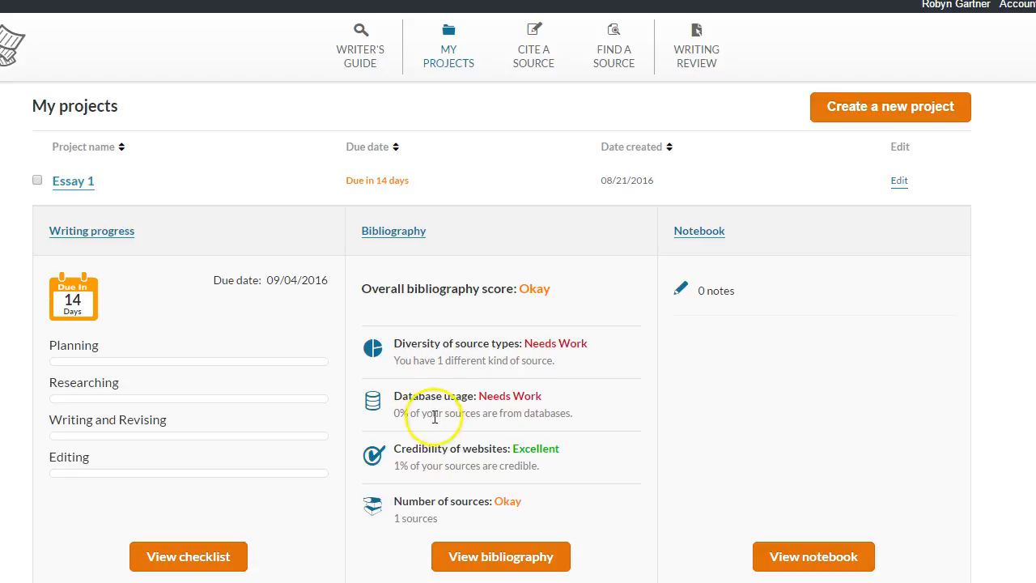
pyautogui.moveTo(532, 49)
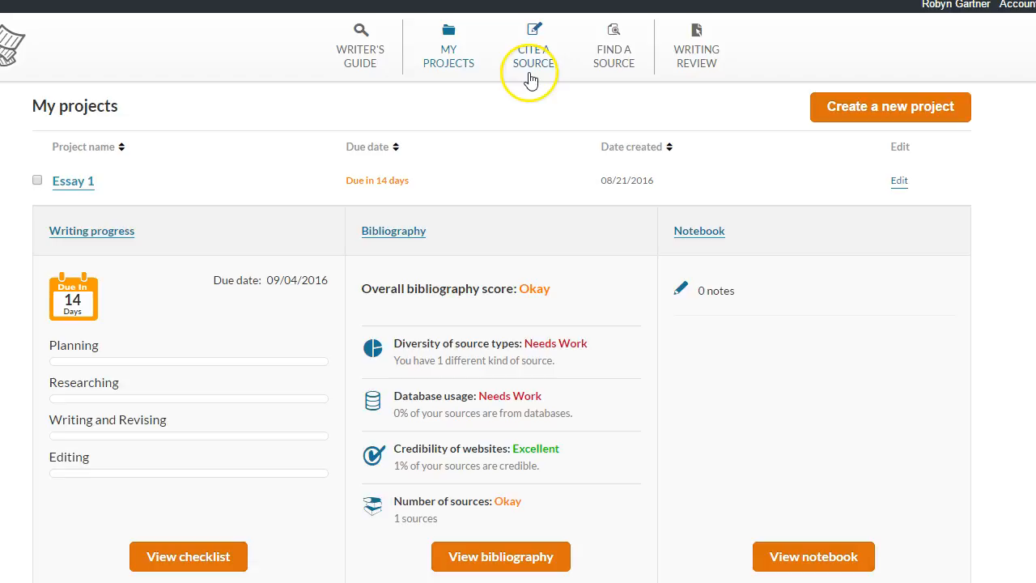
pyautogui.moveTo(608, 84)
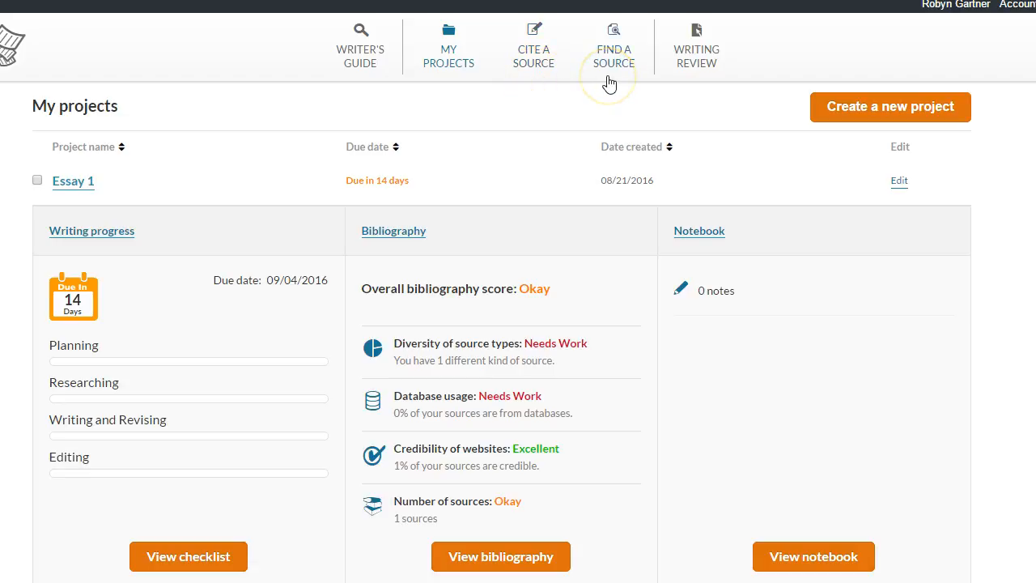
pyautogui.moveTo(660, 239)
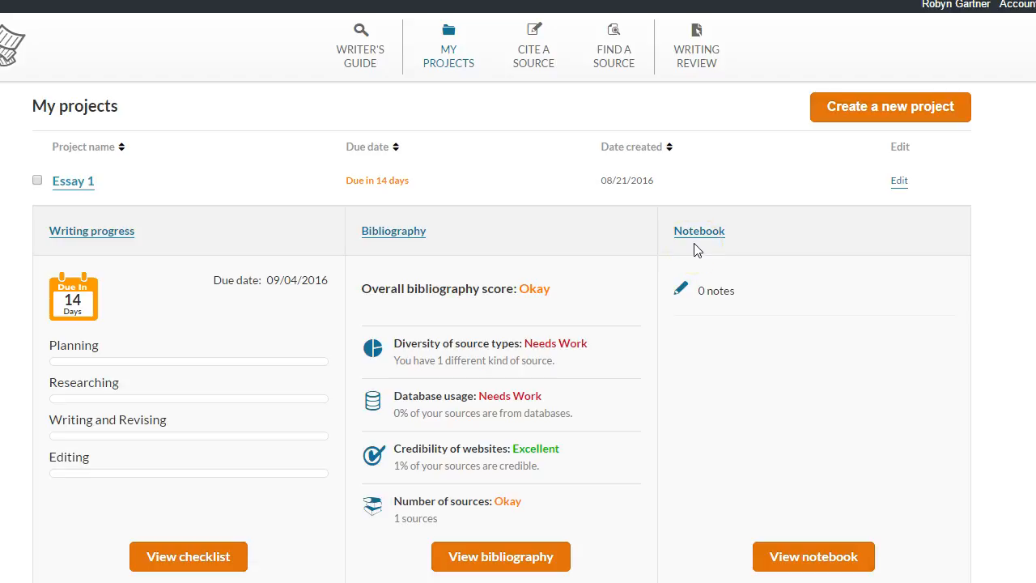
pyautogui.moveTo(699, 234)
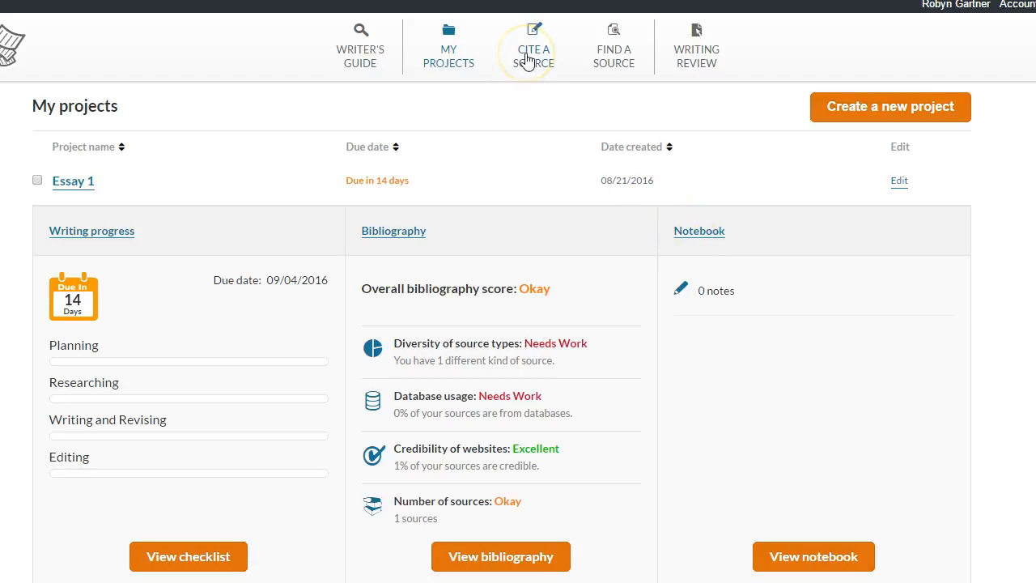
# Step: Start Cite a Source and choose Essay 1 as the target bibliography
pyautogui.click(534, 46)
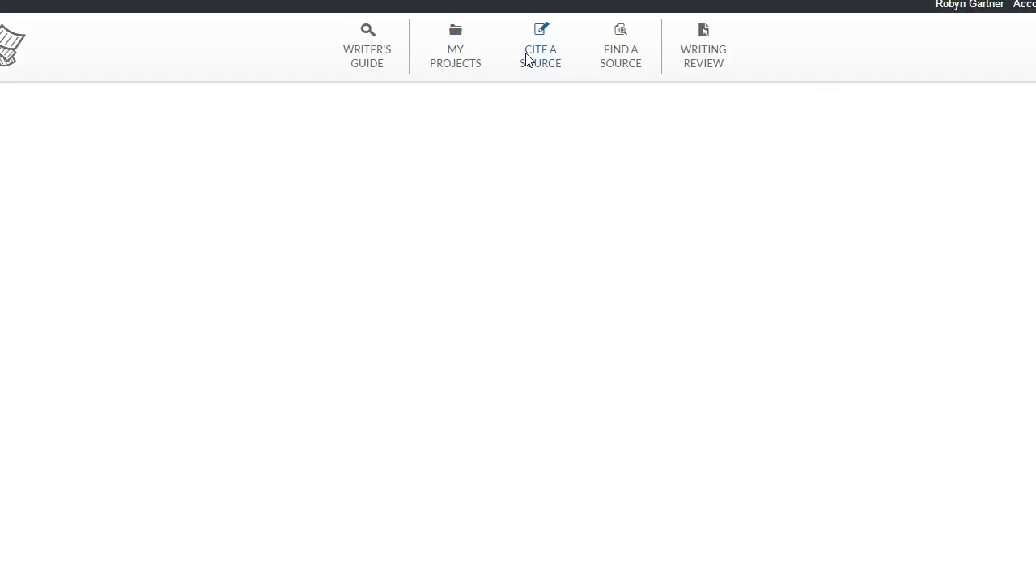
pyautogui.click(541, 45)
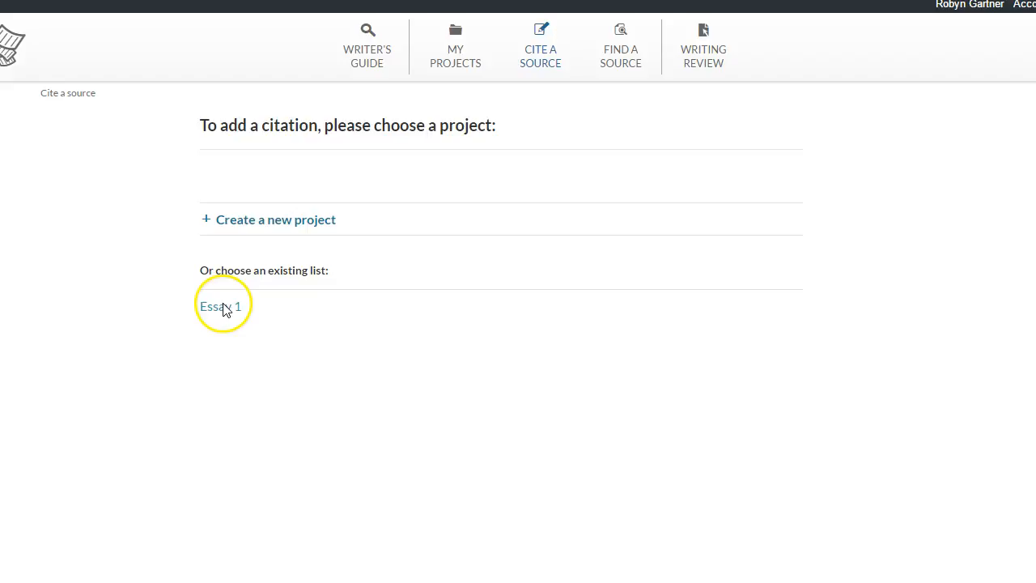
pyautogui.click(220, 306)
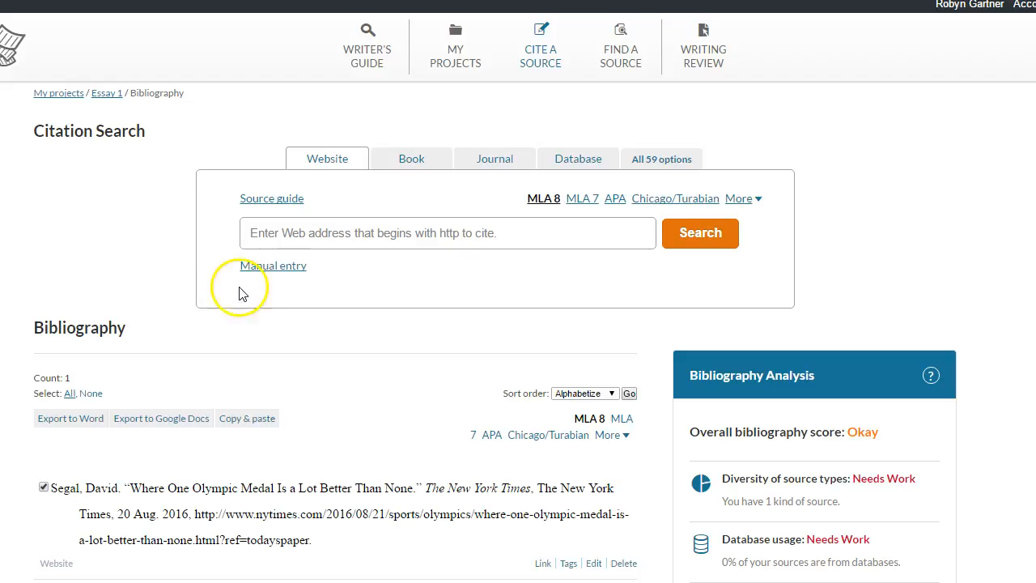
pyautogui.moveTo(327, 162)
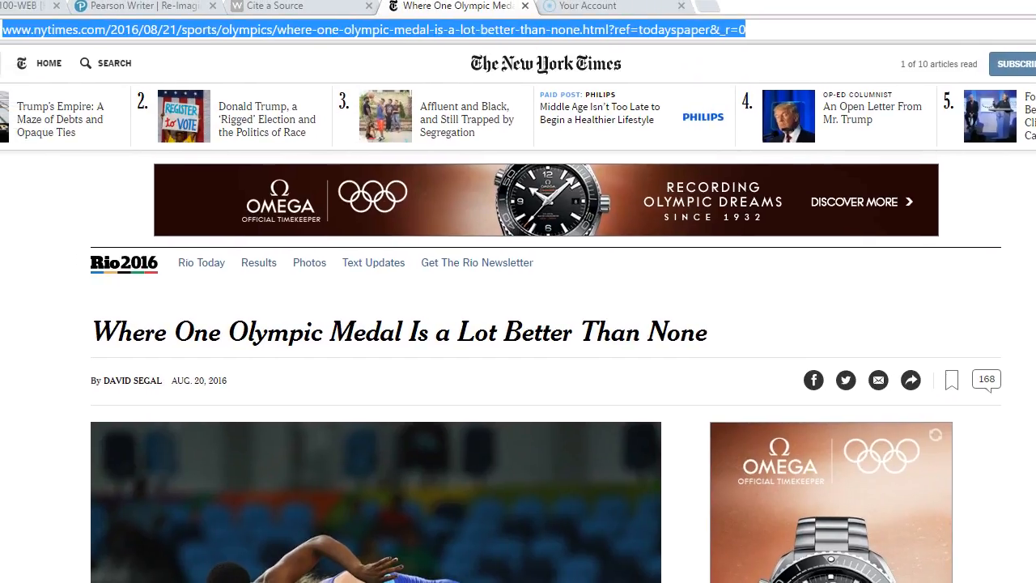
# Step: Select the NYT article's URL in the address bar for copying
pyautogui.click(764, 26)
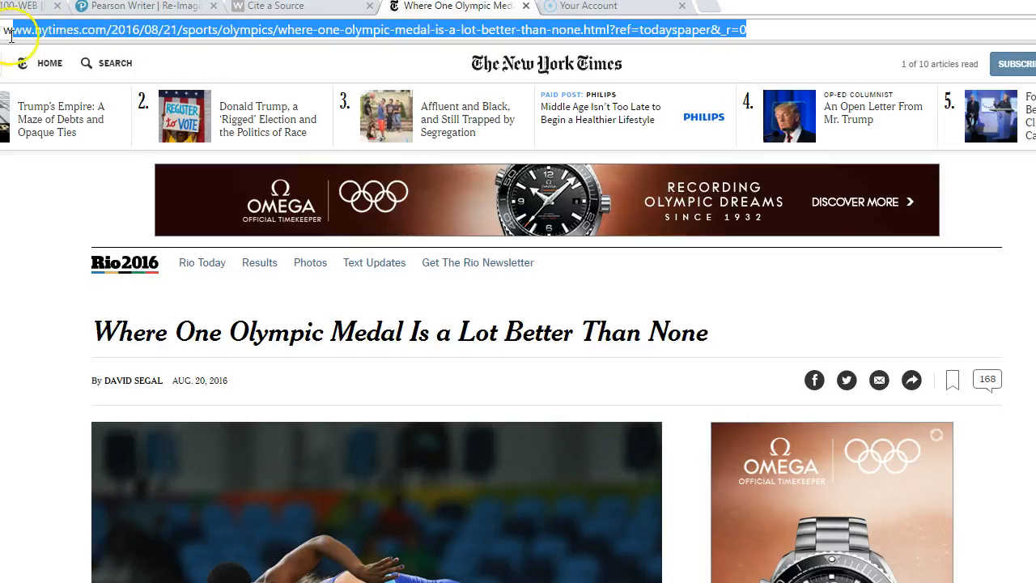
pyautogui.moveTo(883, 136)
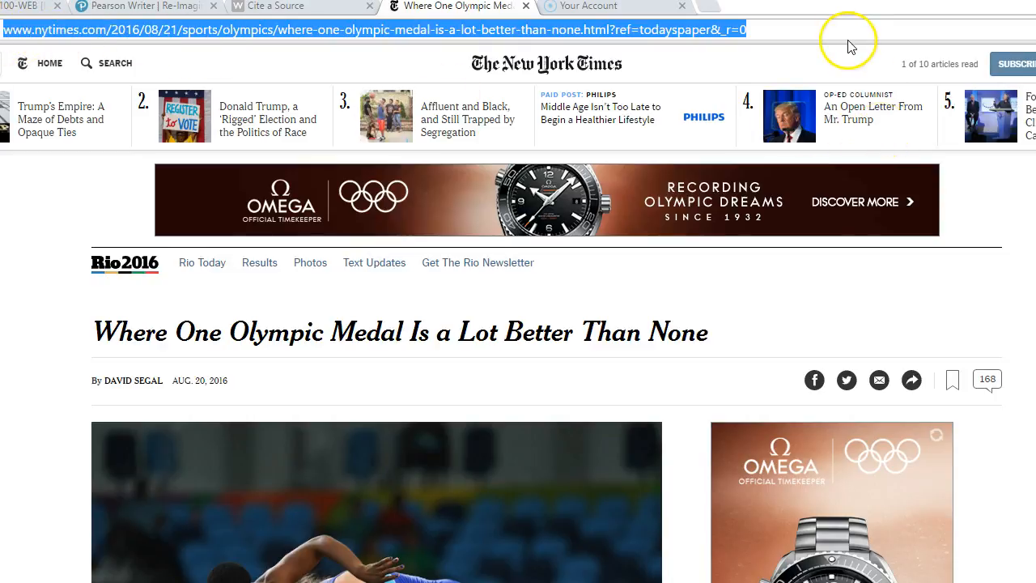
pyautogui.moveTo(311, 10)
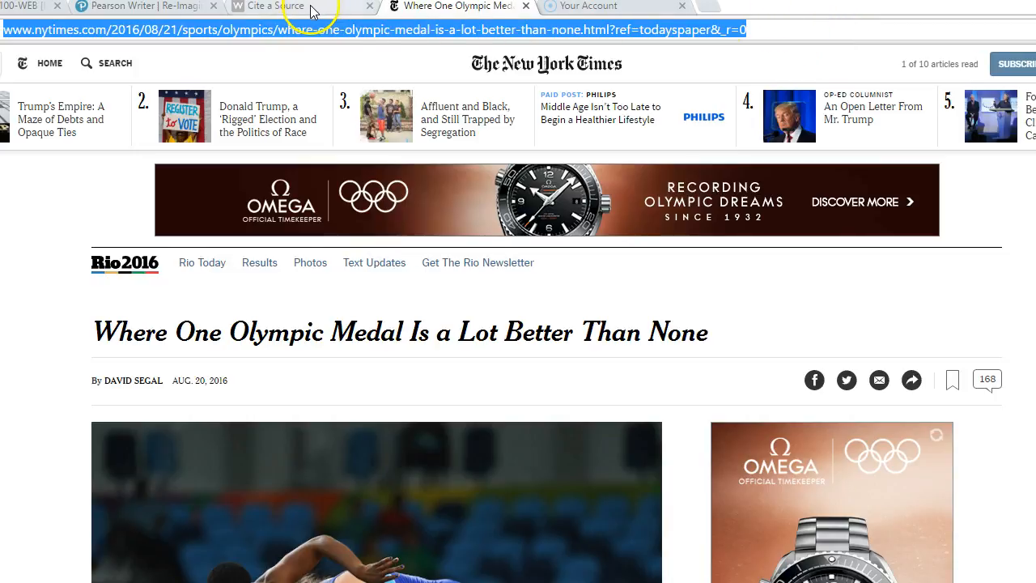
# Step: Paste the NYT article URL into the Website search field and run the citation search
pyautogui.click(275, 6)
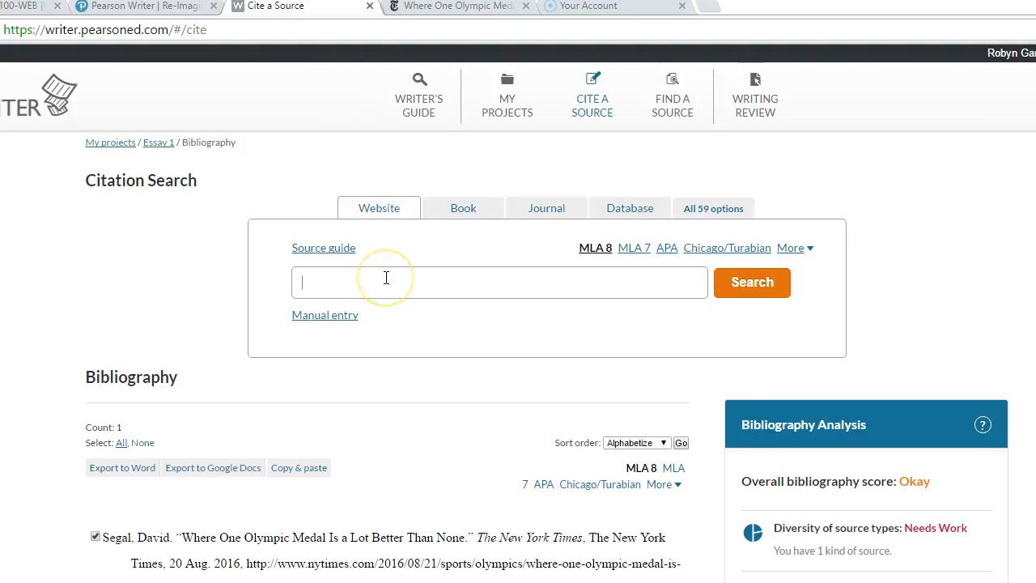
pyautogui.write('re-one-olympic-medal-is-a-lot-better-than-none.html?ref=todayspaper&_r=0')
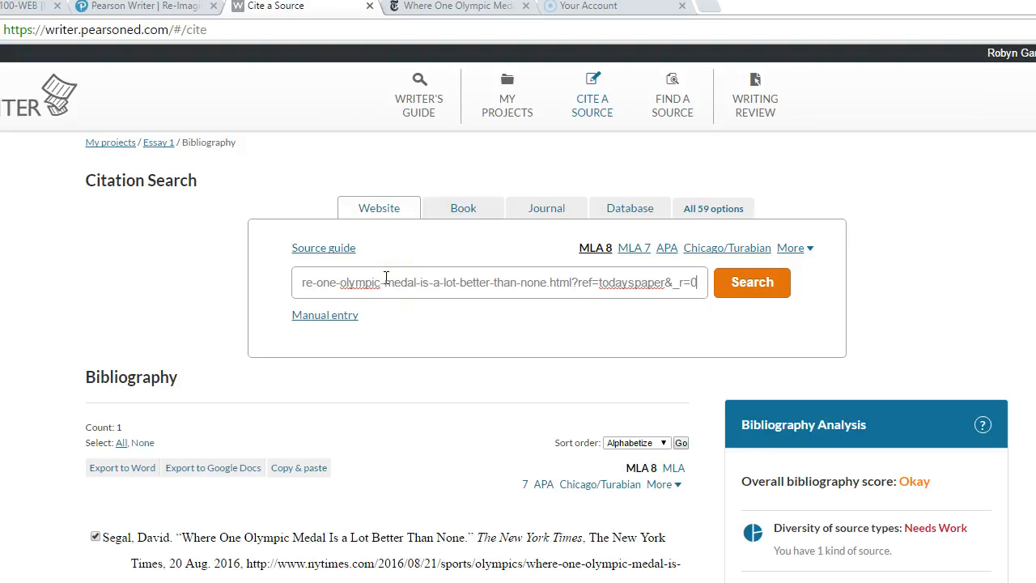
pyautogui.click(751, 282)
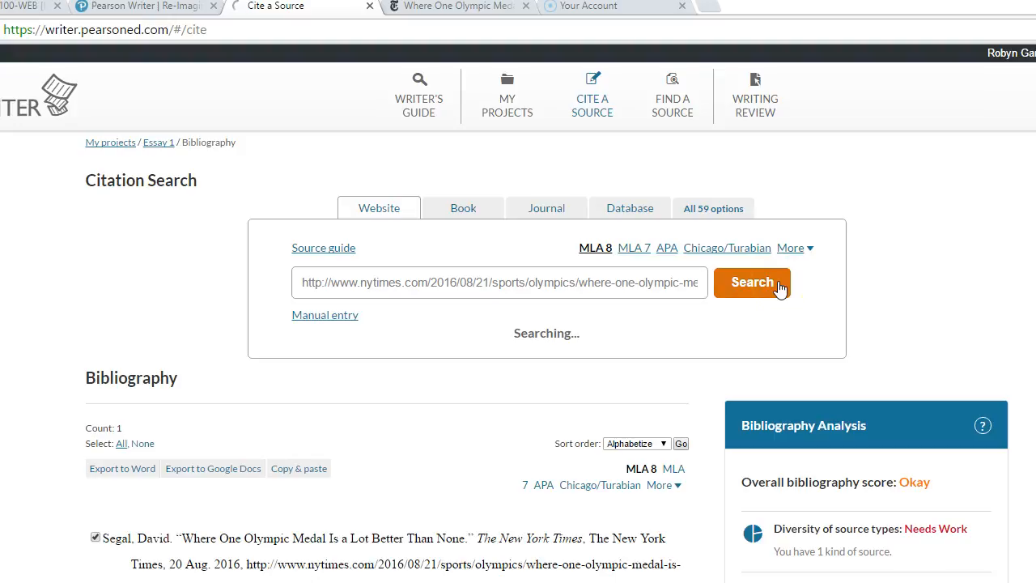
pyautogui.click(751, 281)
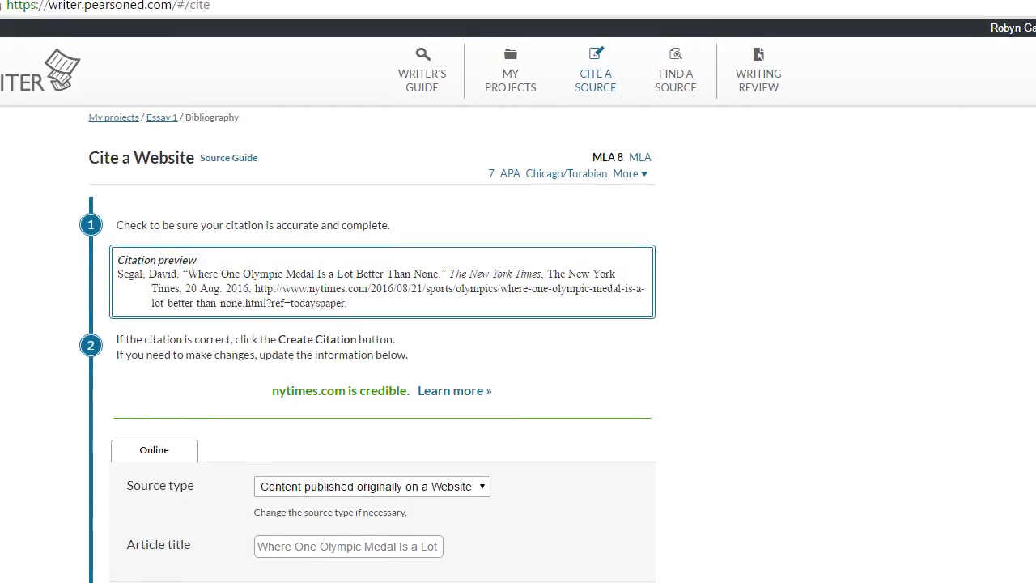
# Step: Scroll through the prefilled Cite a Website fields: author David Segal, New York Times, URL and dates
pyautogui.scroll(-3)
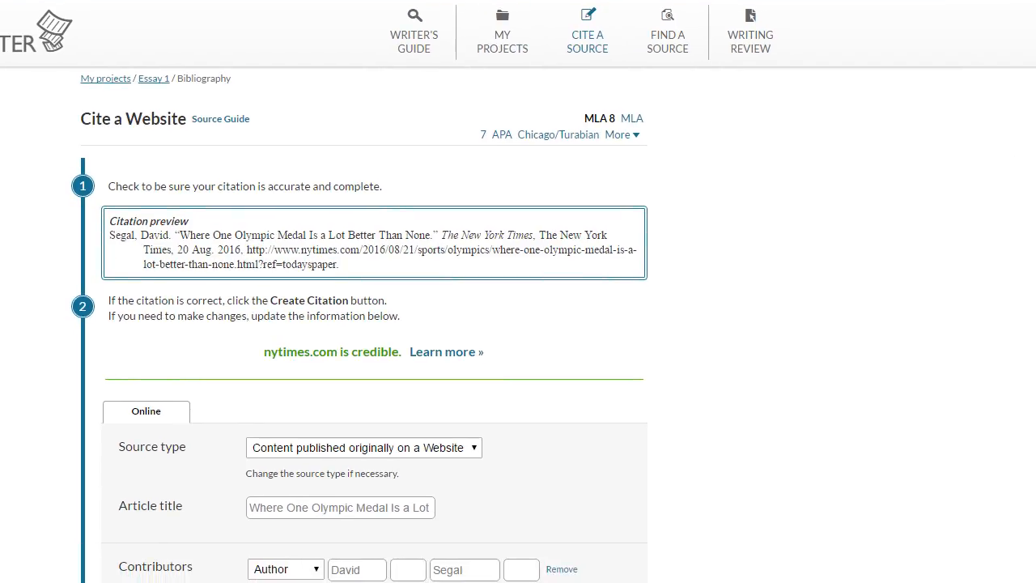
pyautogui.scroll(-3)
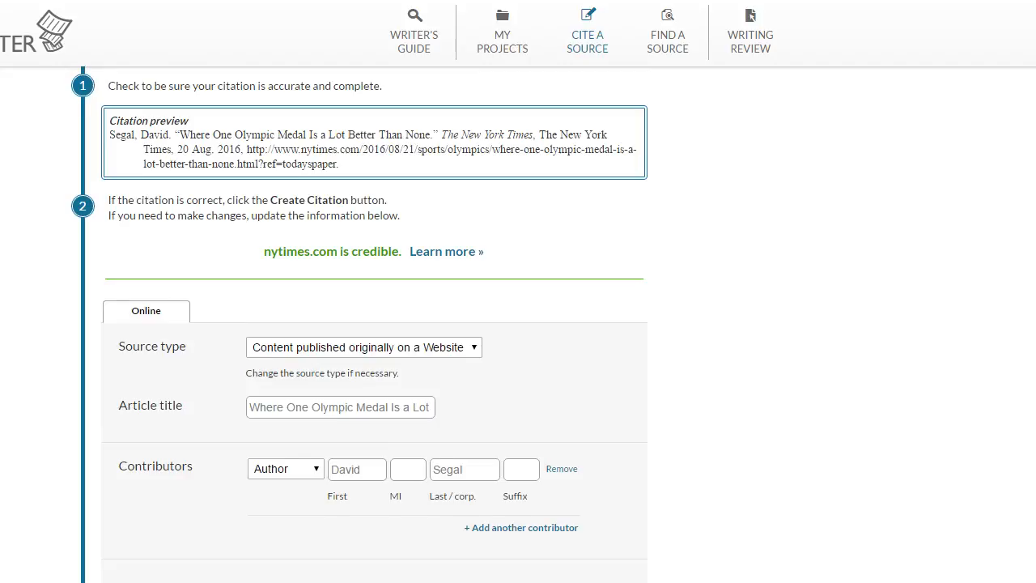
pyautogui.scroll(-3)
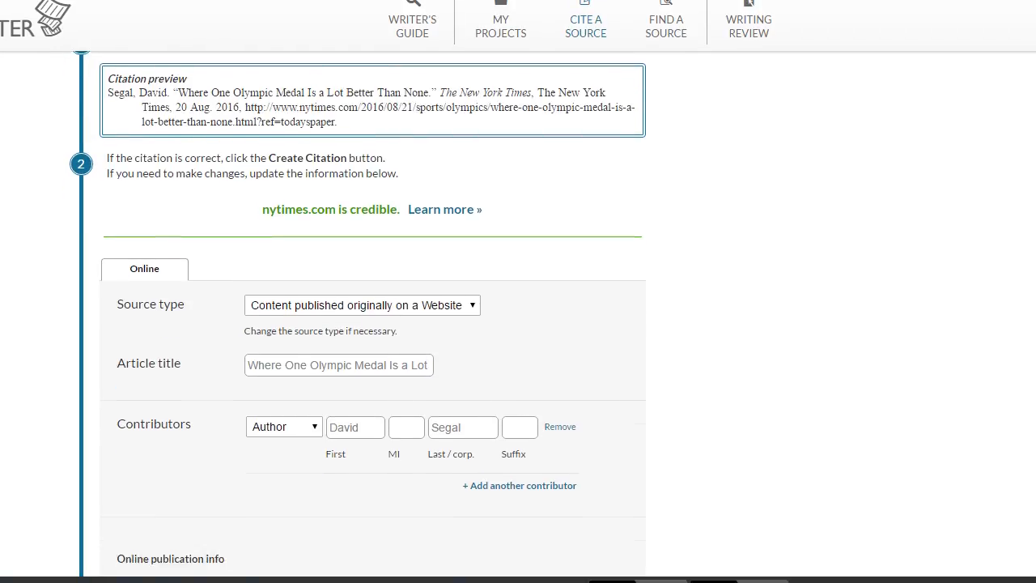
pyautogui.scroll(-3)
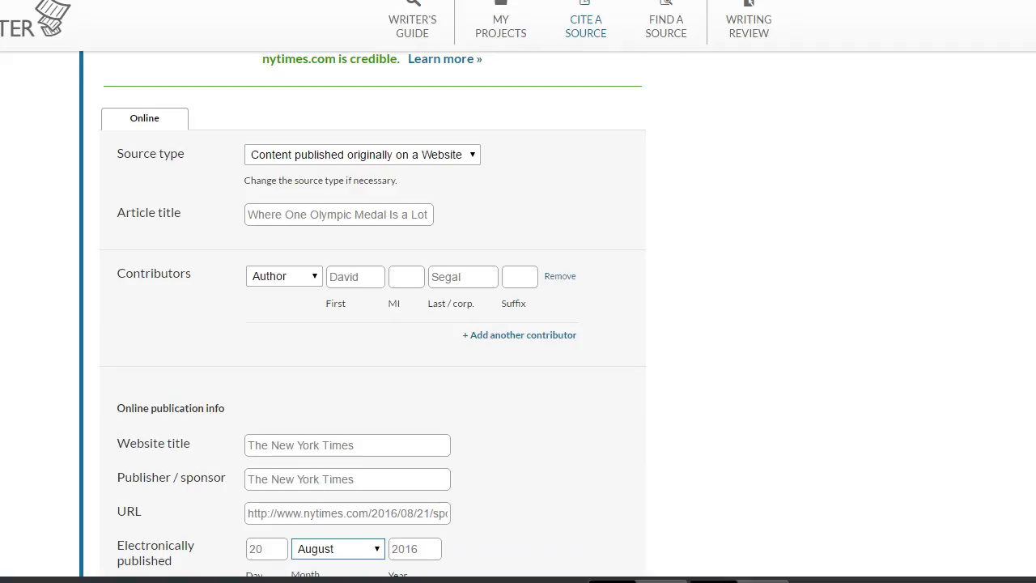
pyautogui.scroll(-3)
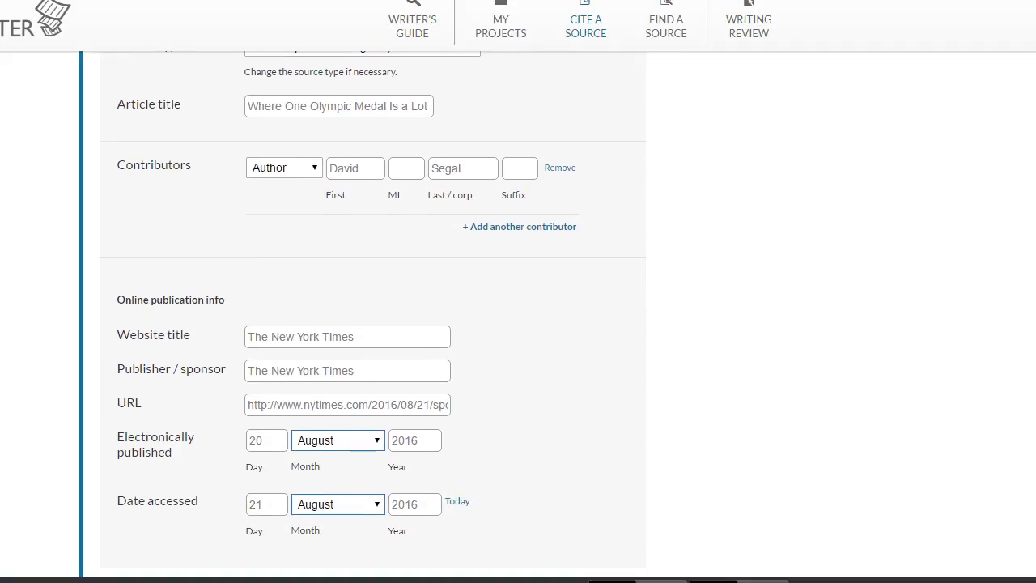
pyautogui.scroll(-3)
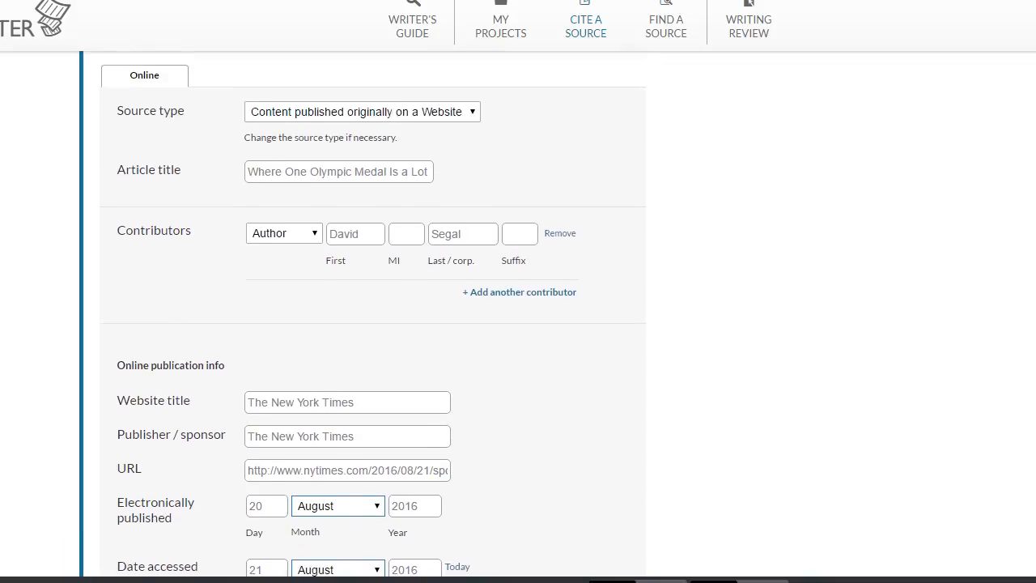
pyautogui.scroll(-3)
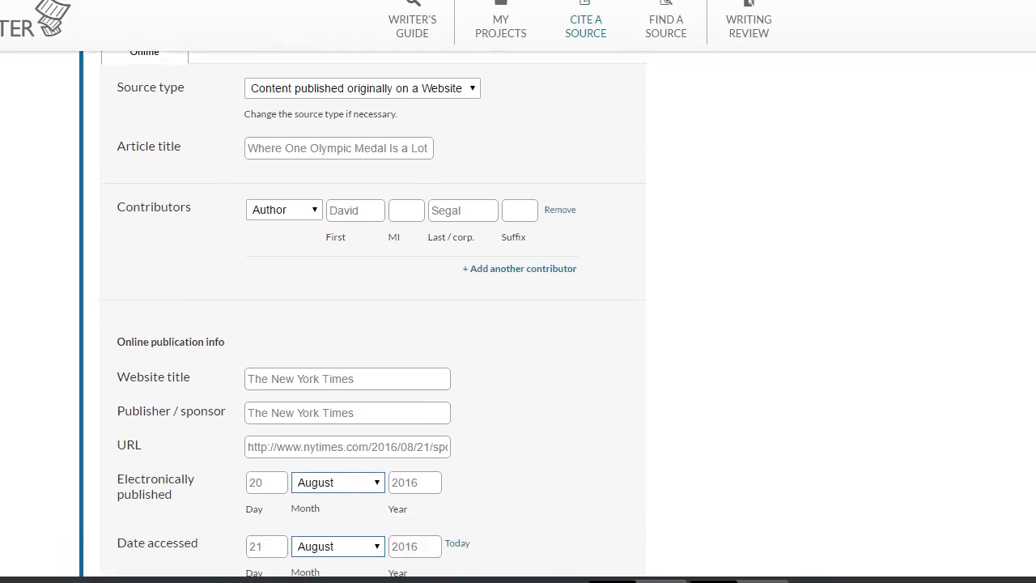
pyautogui.scroll(-3)
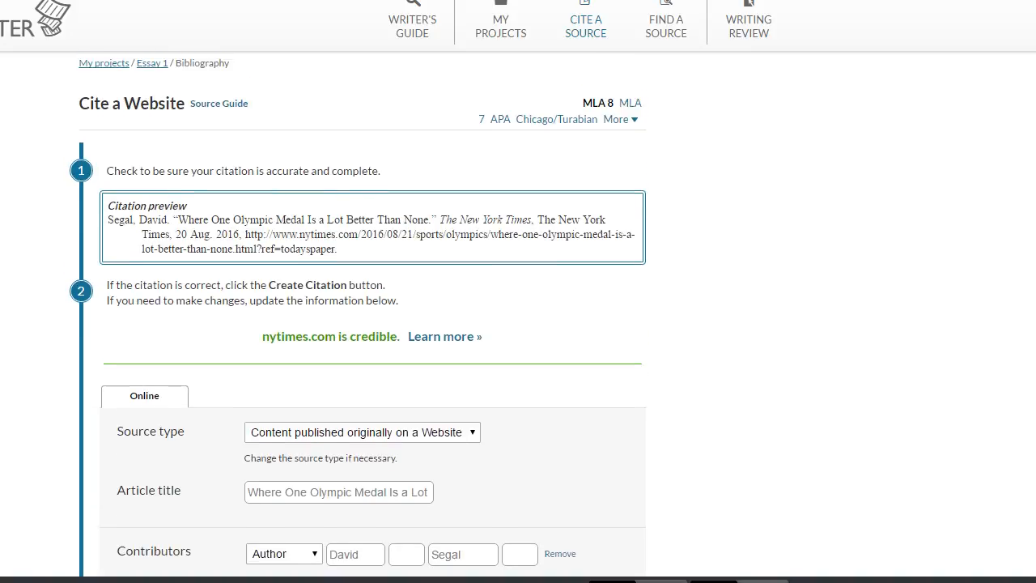
pyautogui.moveTo(769, 113)
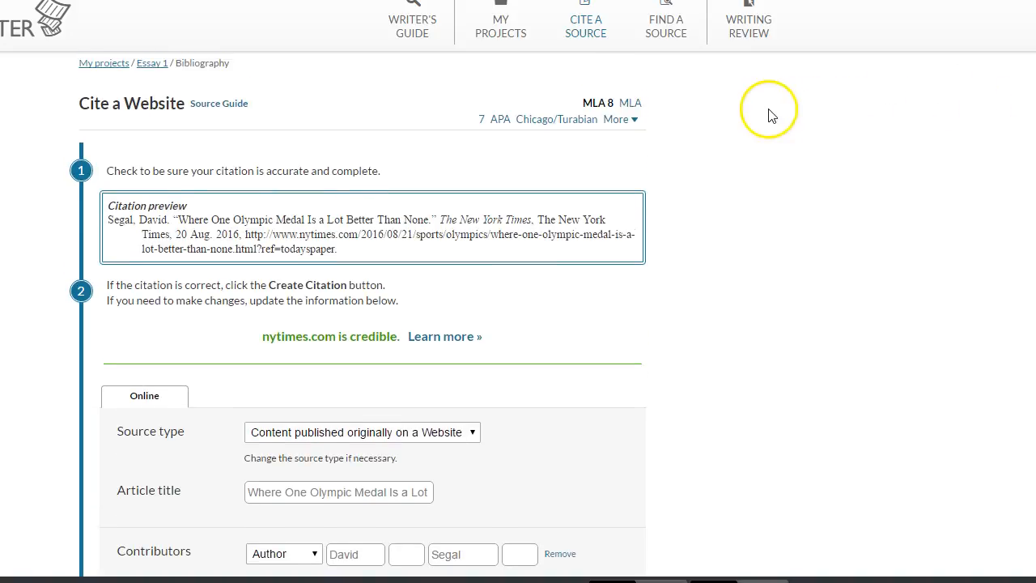
pyautogui.moveTo(748, 116)
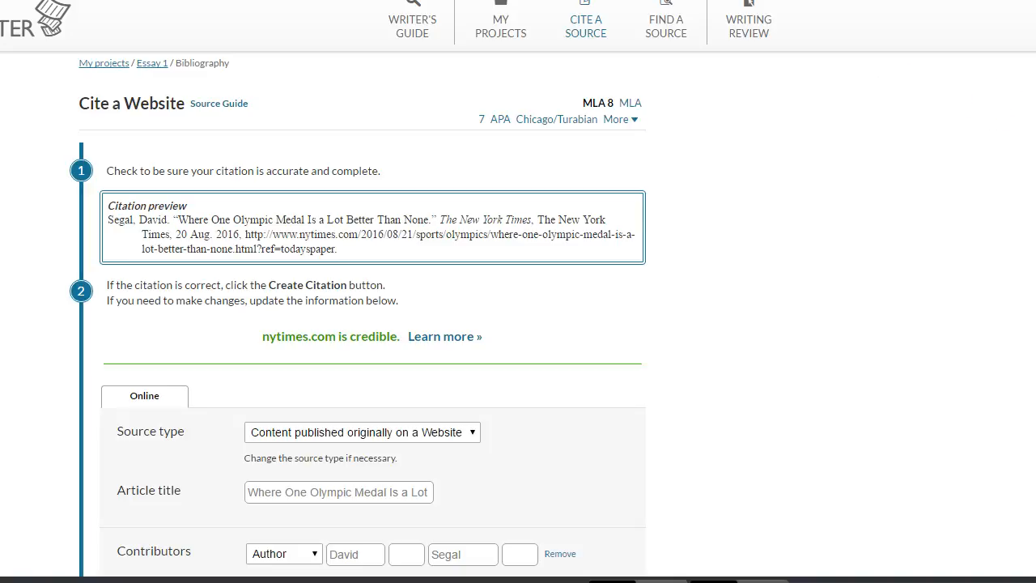
# Step: Scroll the MLA 8 citation preview for Segal's article before creating the citation
pyautogui.scroll(-3)
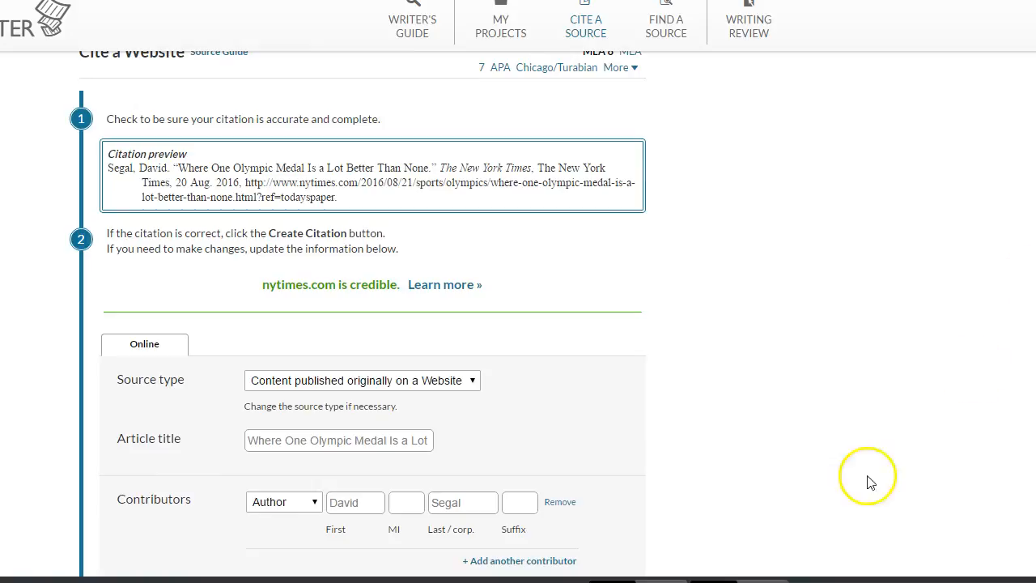
pyautogui.moveTo(375, 209)
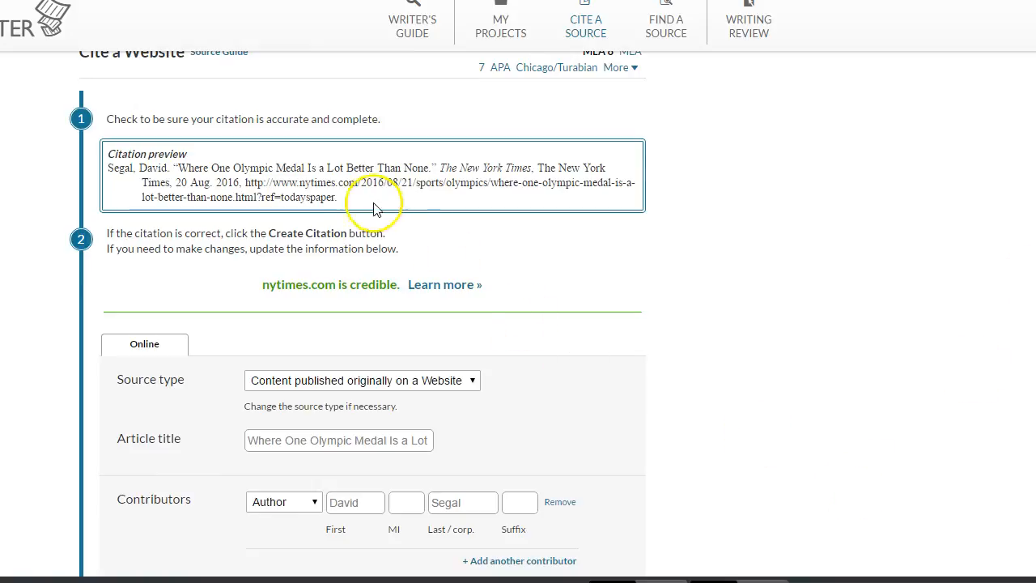
pyautogui.moveTo(256, 165)
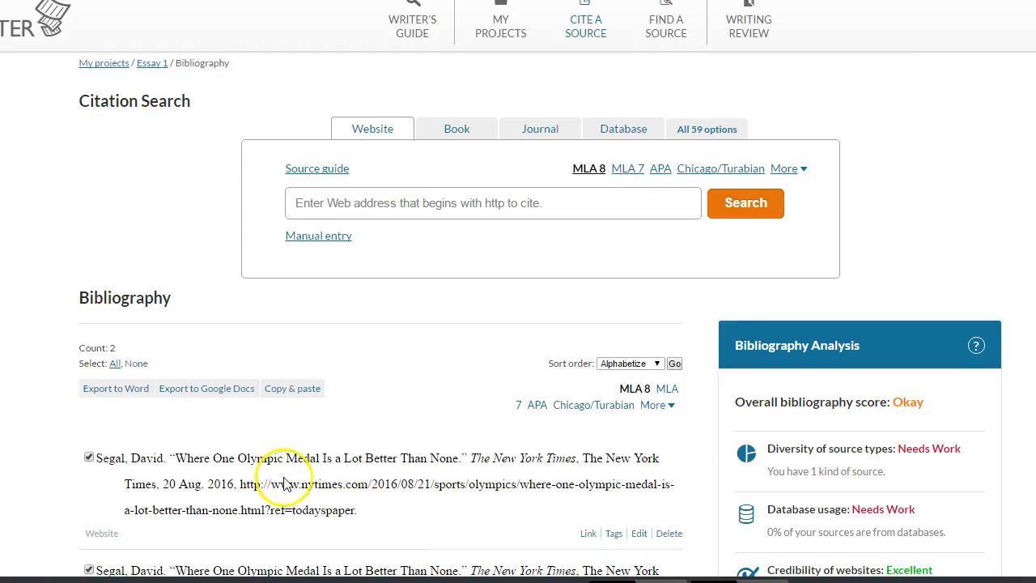
pyautogui.moveTo(127, 514)
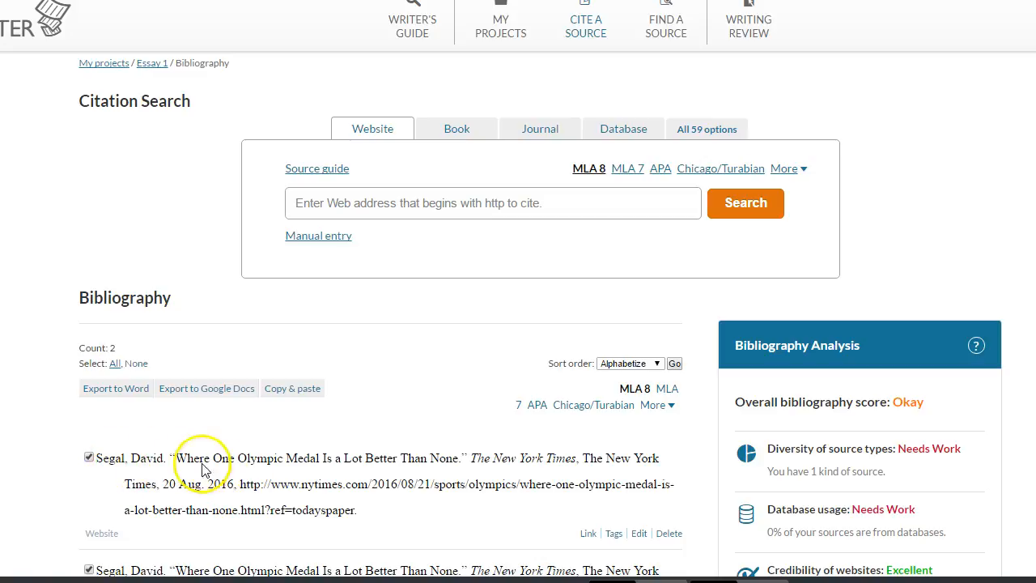
pyautogui.moveTo(363, 532)
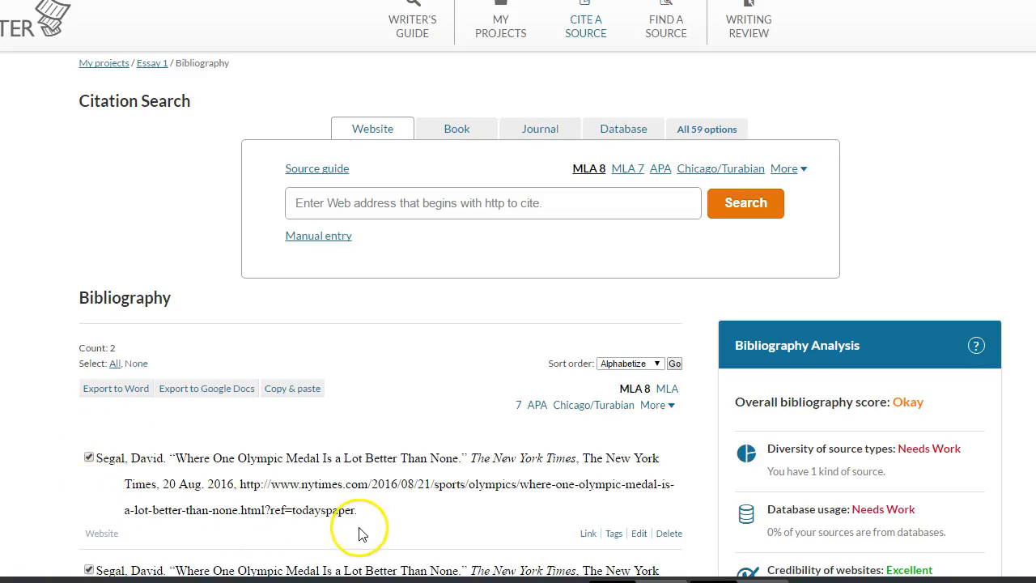
pyautogui.moveTo(333, 515)
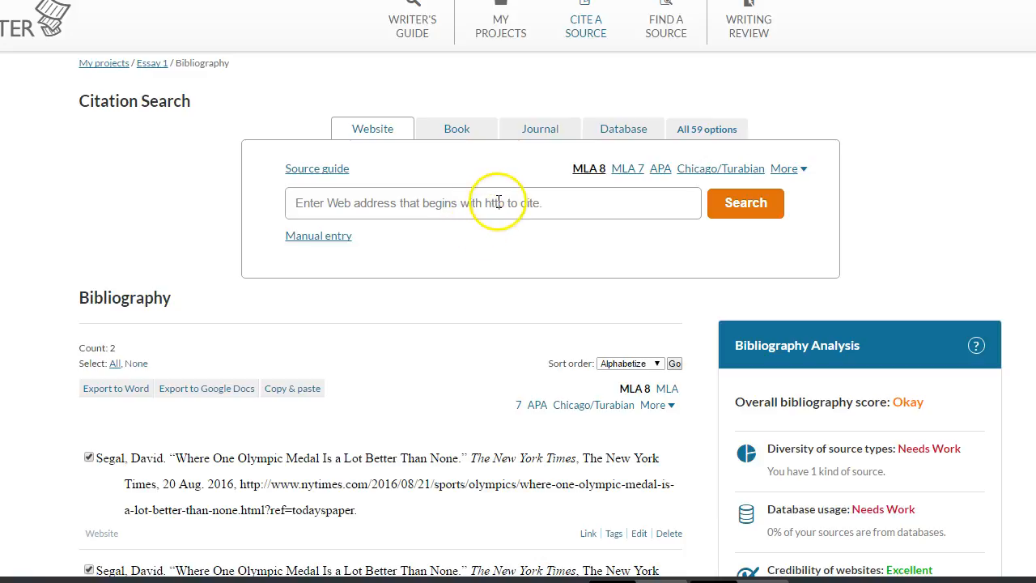
pyautogui.moveTo(677, 55)
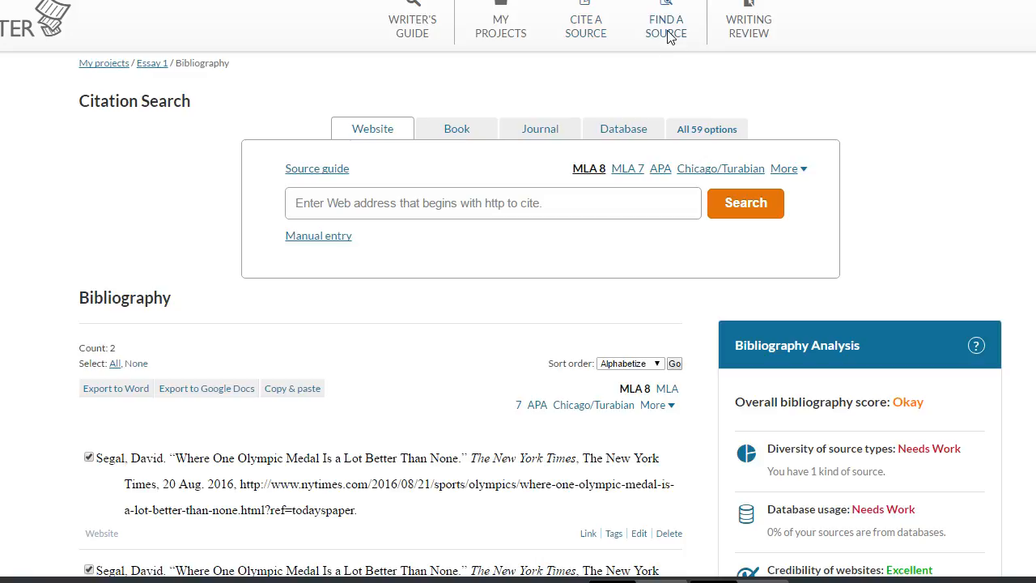
# Step: Run a Find a Source search for 'Rio olympics' and scroll the matching articles
pyautogui.click(666, 26)
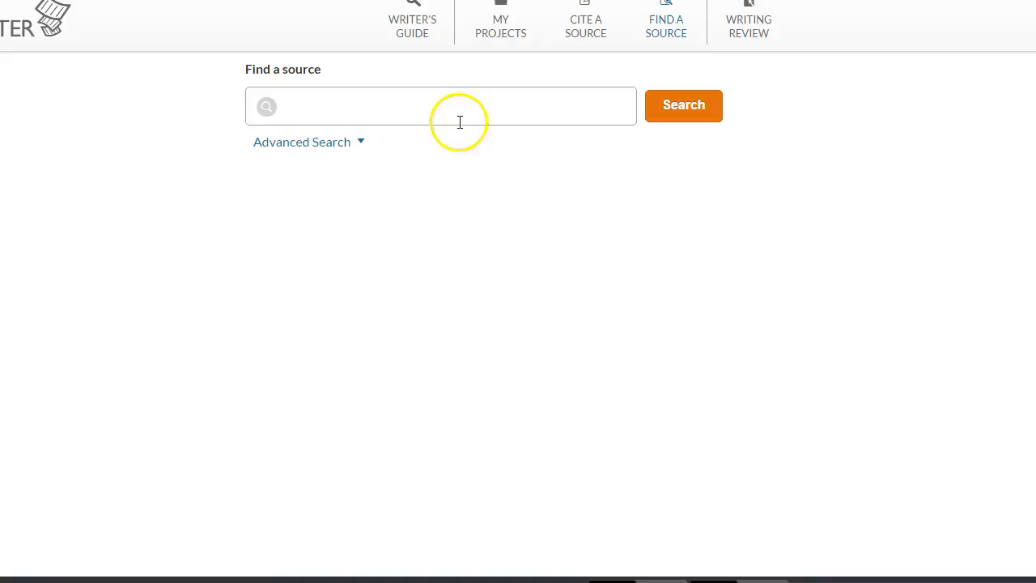
pyautogui.click(440, 106)
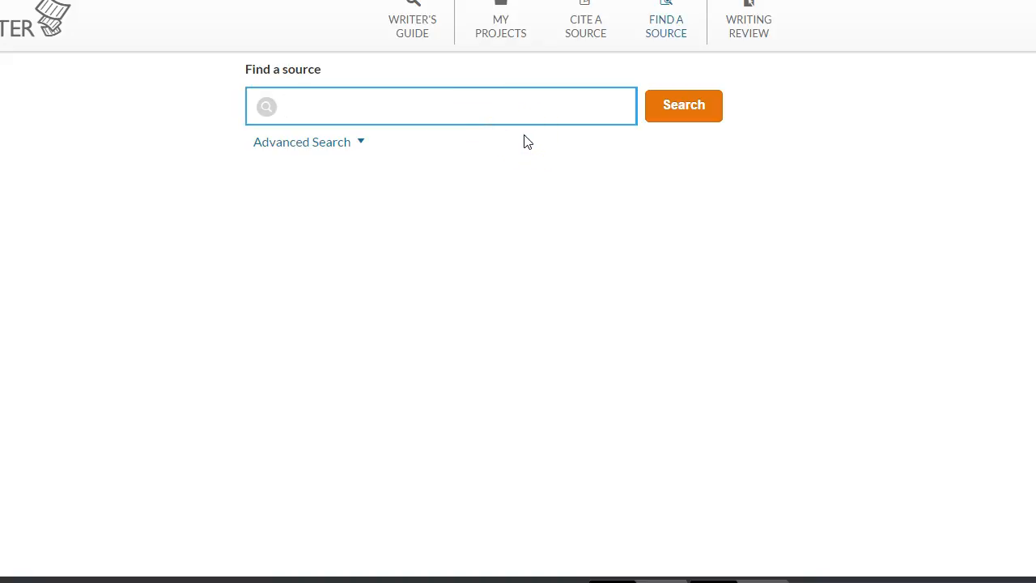
pyautogui.write('Rio olympics')
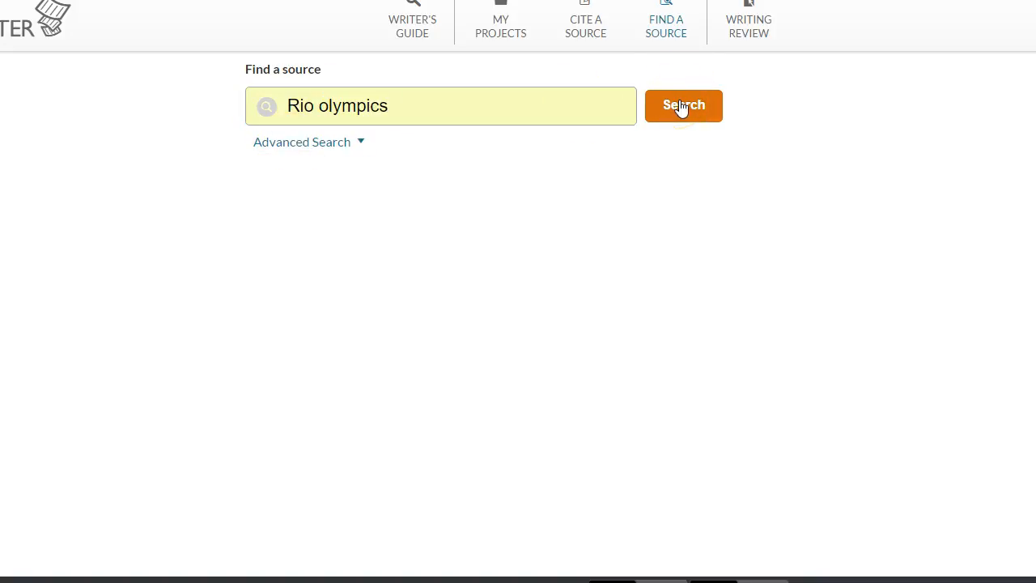
pyautogui.click(683, 105)
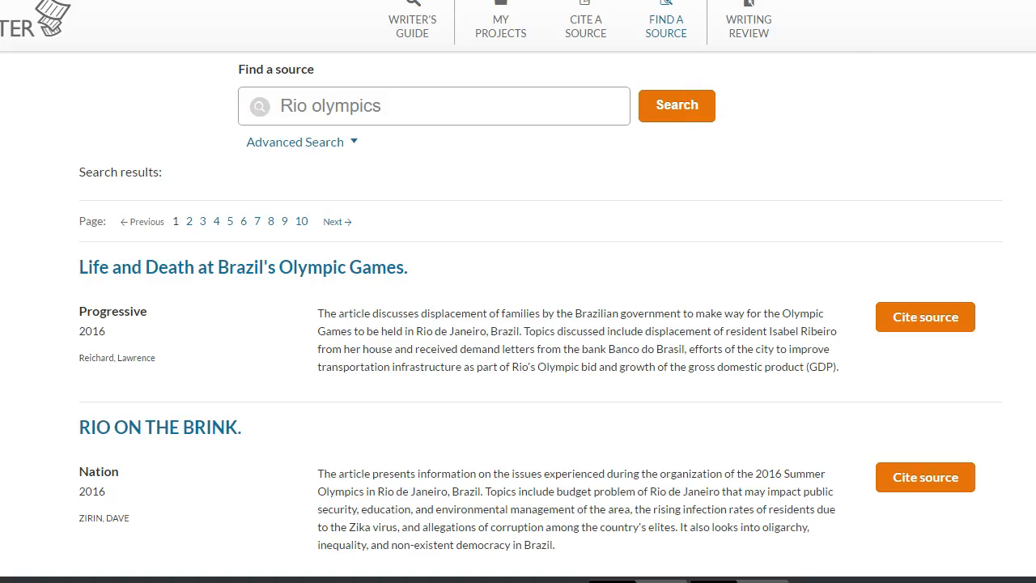
pyautogui.scroll(-3)
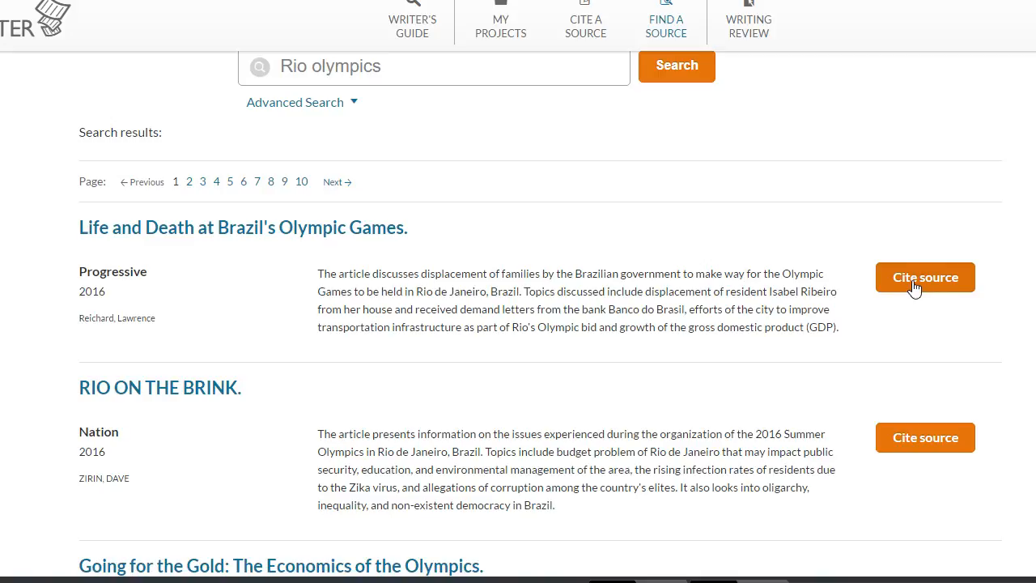
pyautogui.moveTo(908, 35)
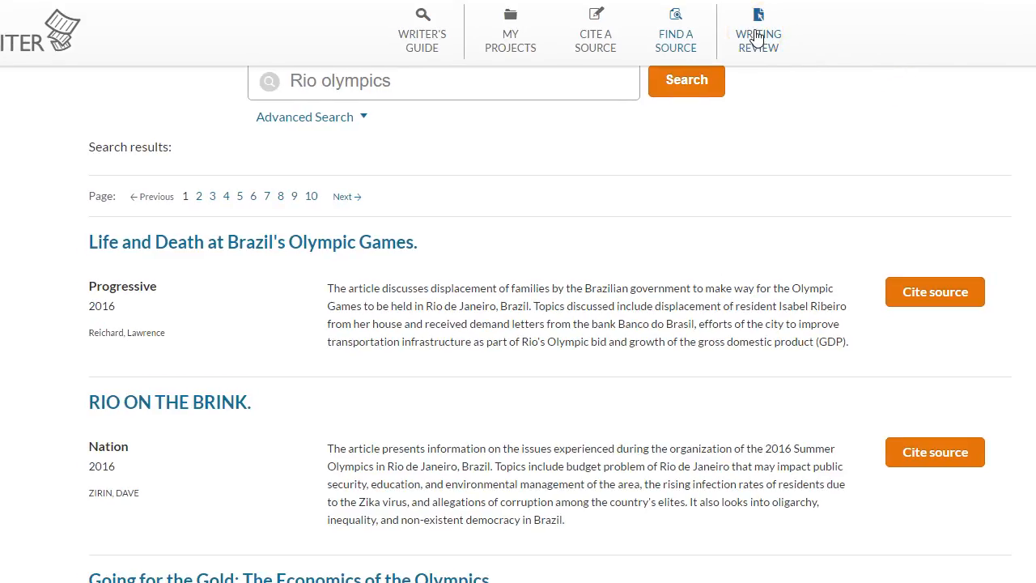
# Step: Switch to Writing Review and place the cursor in its empty text editor
pyautogui.click(757, 34)
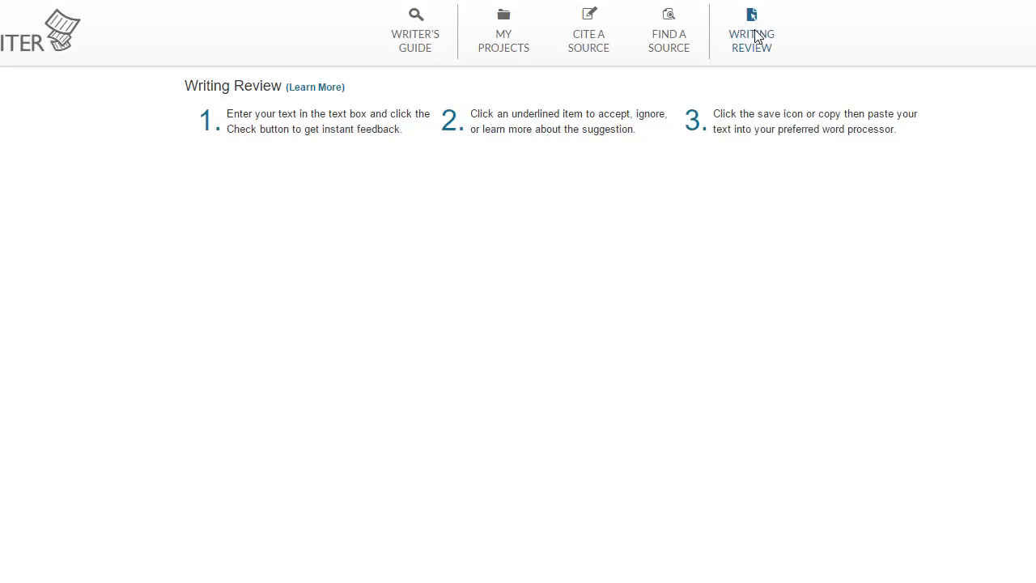
pyautogui.click(751, 32)
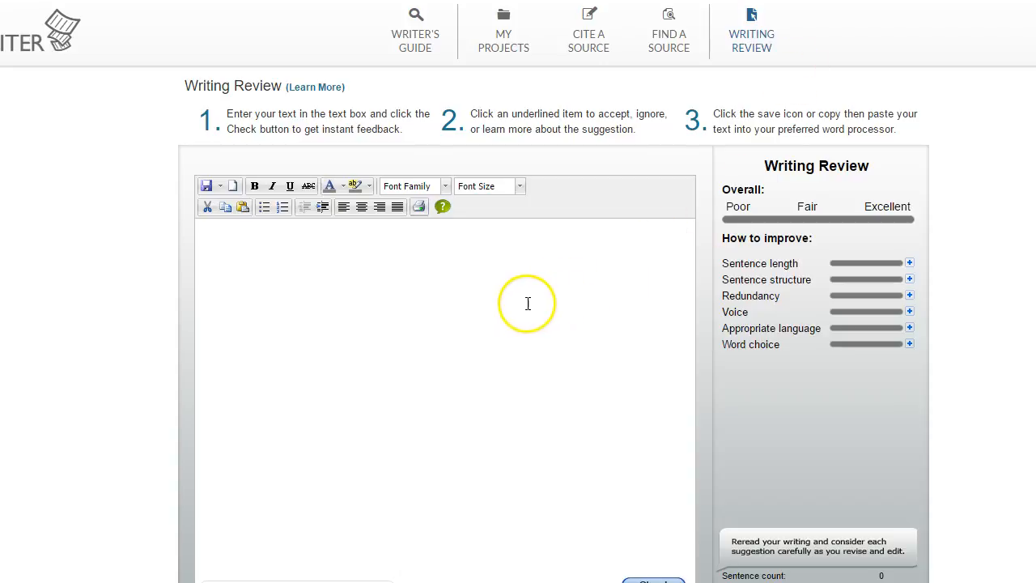
pyautogui.moveTo(450, 295)
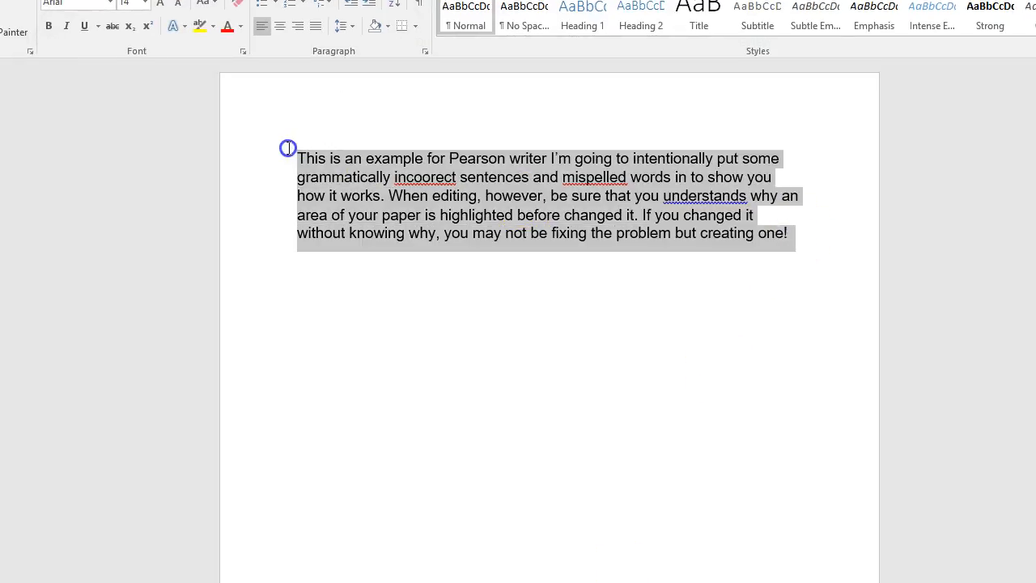
pyautogui.moveTo(288, 153)
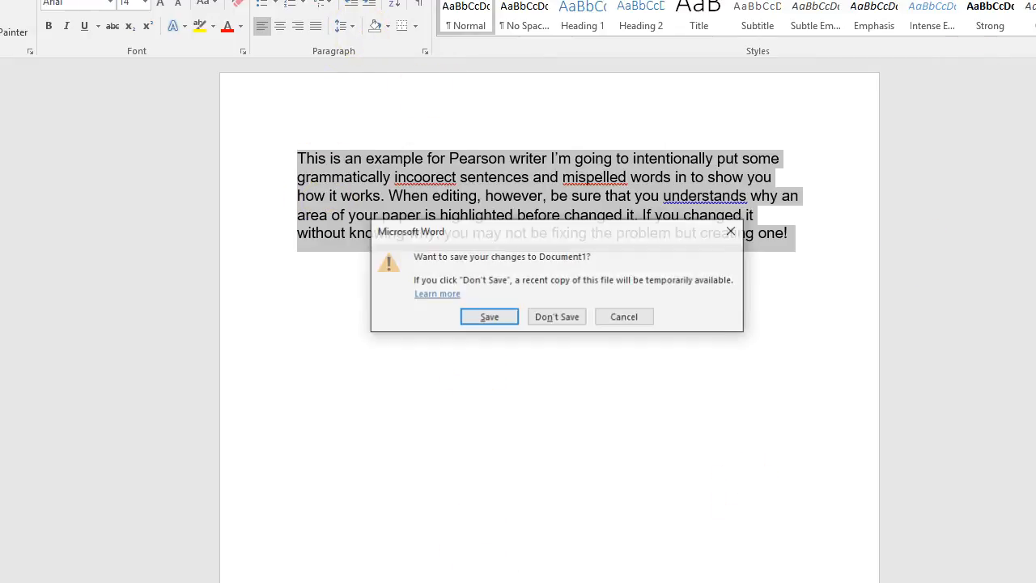
# Step: Choose Don't Save so Word closes the error-filled sample paragraph unsaved
pyautogui.click(556, 316)
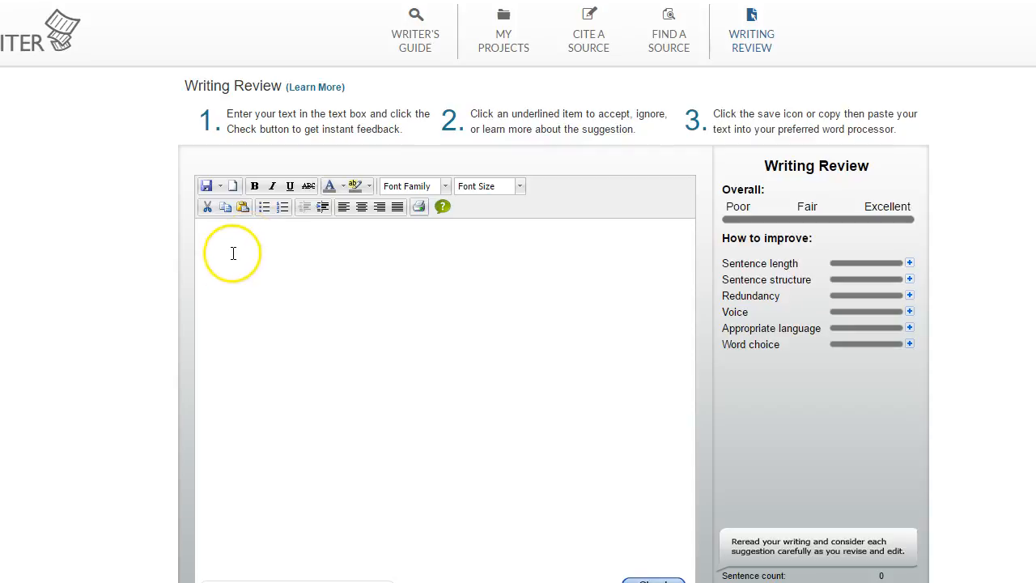
# Step: Paste the sample paragraph into the editor and run Check to flag its errors
pyautogui.write("This is an example for Pearson writer I'm going to intentionally put some grammatically incoorect sentences and mispelled words in to show you how it works. When editing, however, be sure that you understands why an area of your paper is highlighted before changed it. If you changed it without knowing why, you may not be fixing the problem but creating one!")
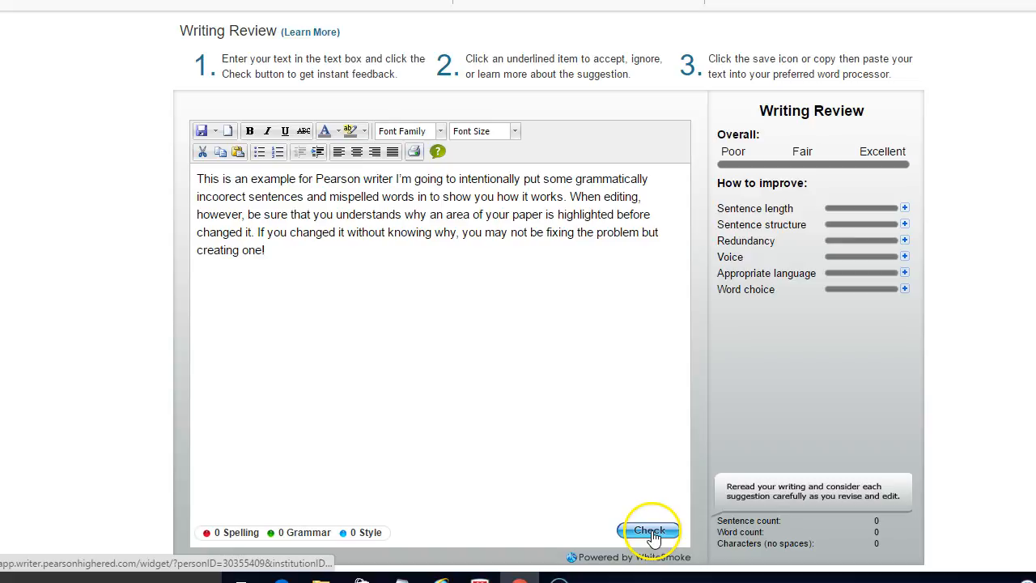
pyautogui.click(648, 530)
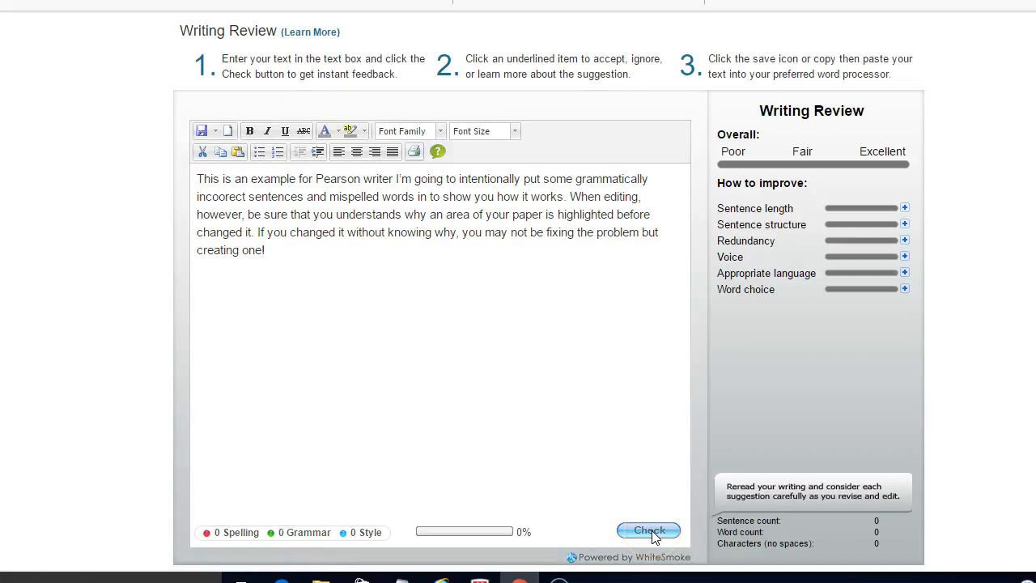
pyautogui.click(647, 531)
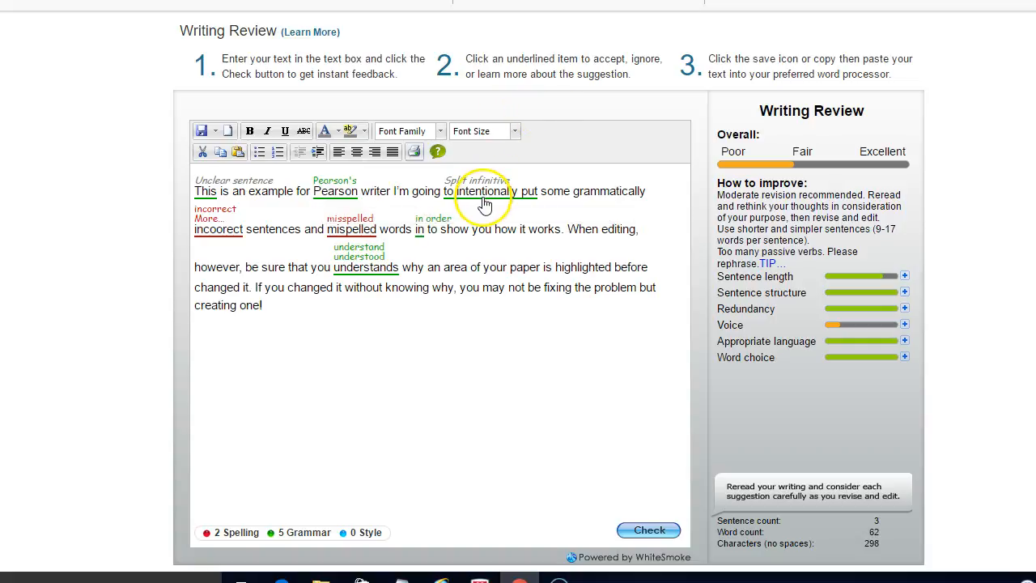
pyautogui.moveTo(485, 191)
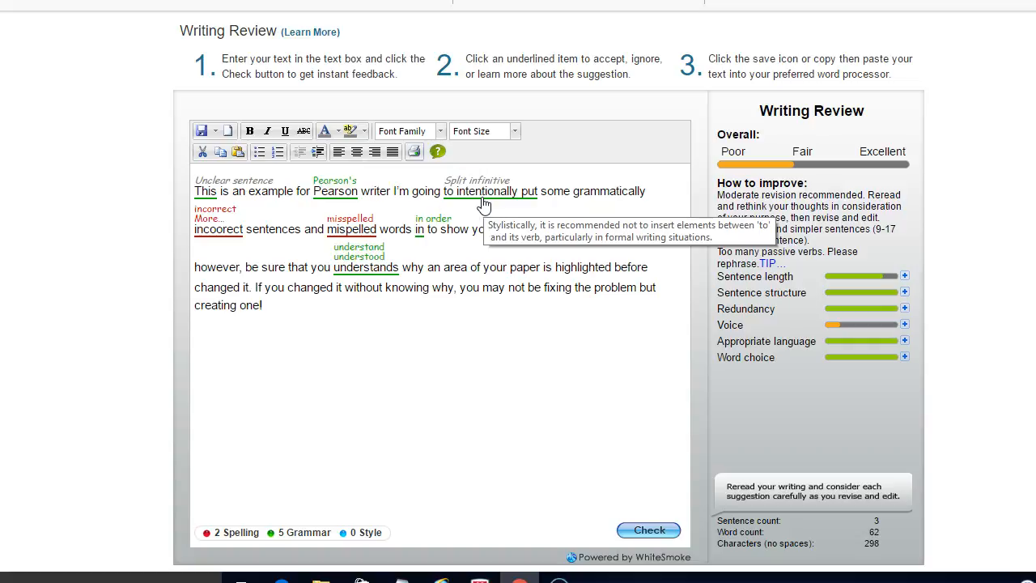
pyautogui.click(366, 267)
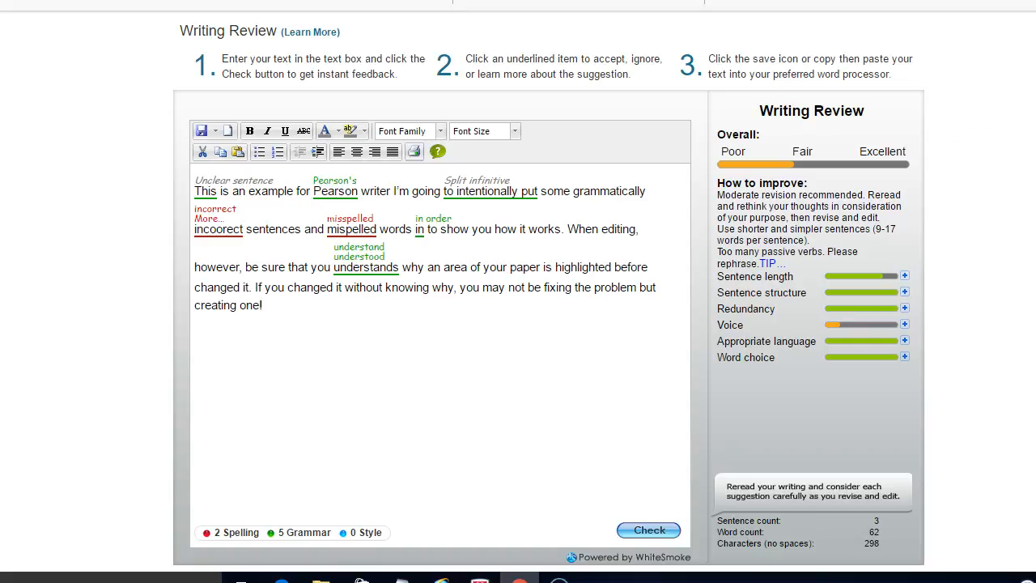
pyautogui.scroll(-3)
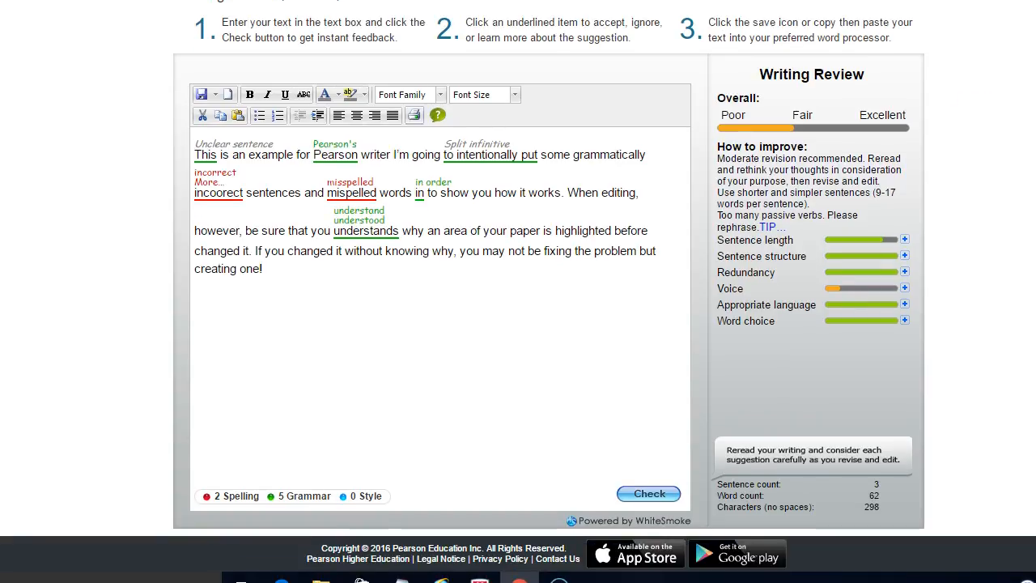